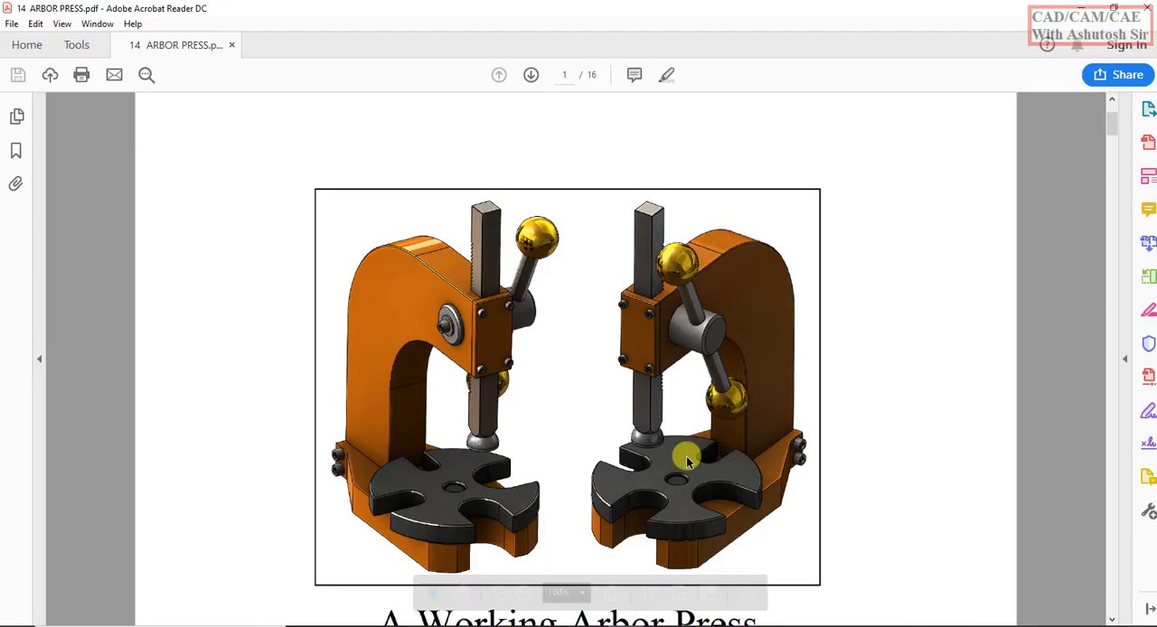
- Scroll the ARBOR PRESS PDF to the front plate detail drawing on page 4
scroll("up", 3)
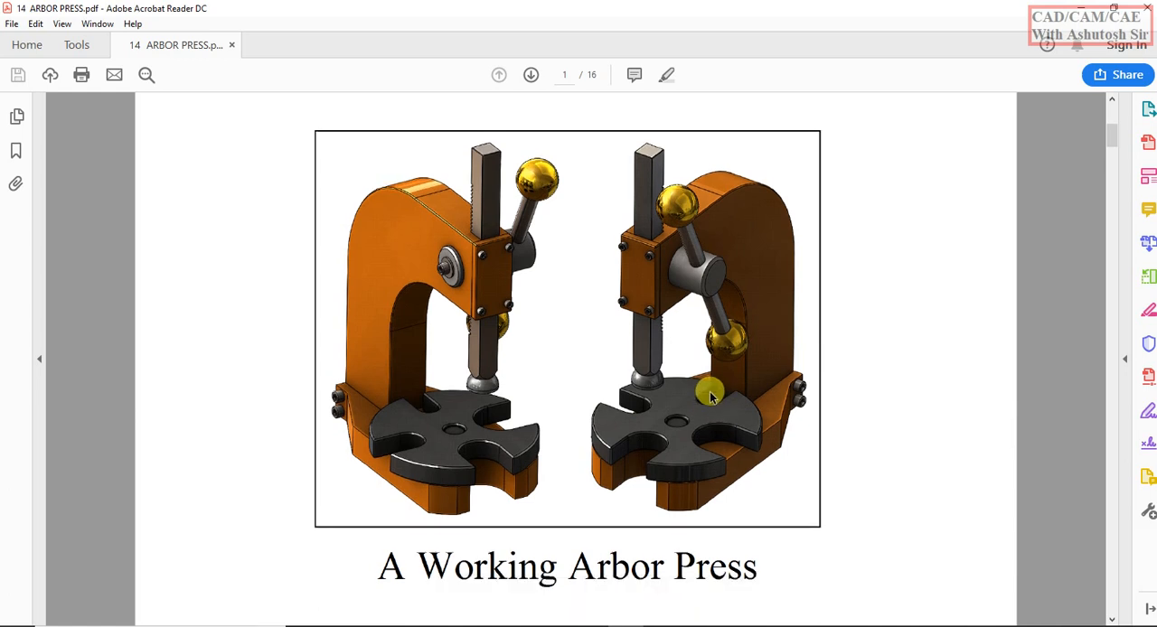
scroll("down", 3)
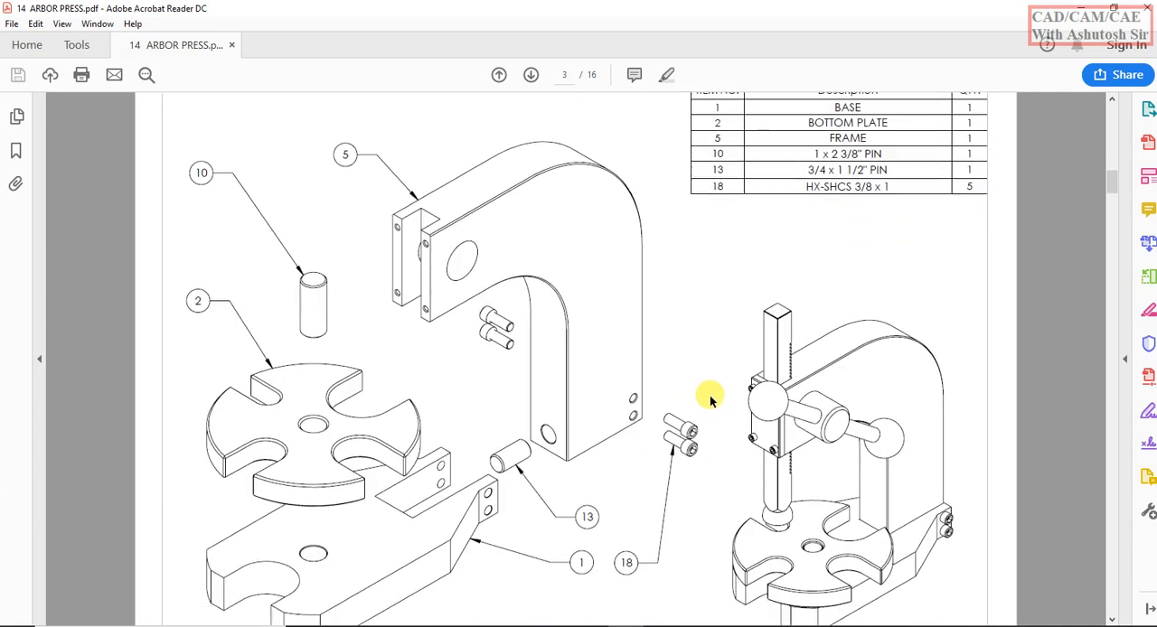
left_click(532, 75)
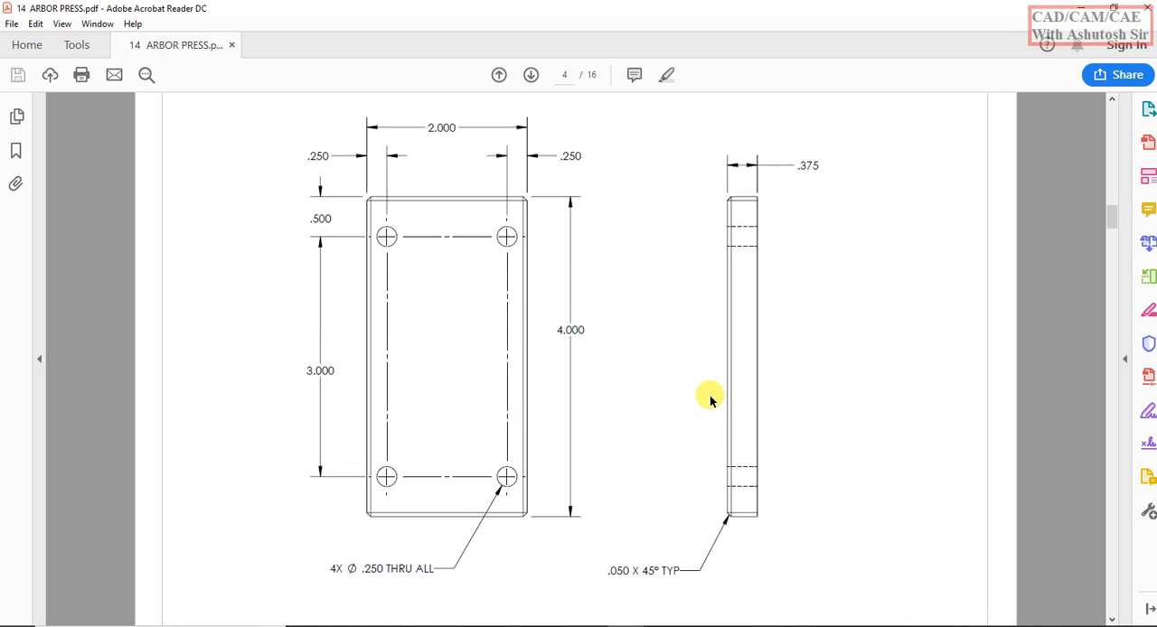
scroll("down", 3)
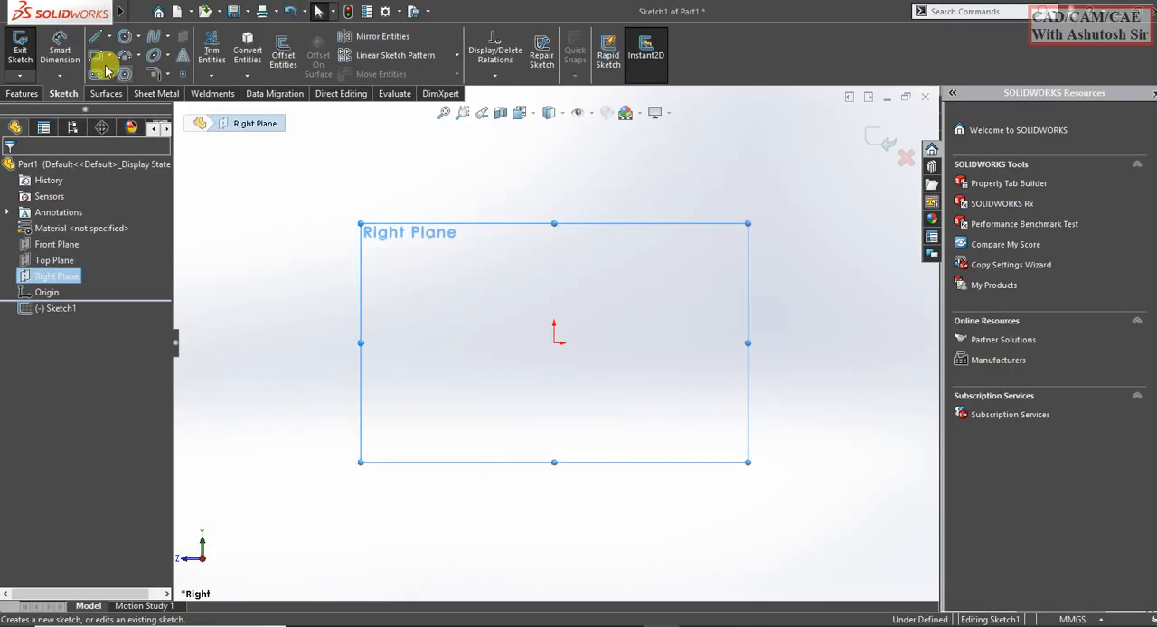
- Draw a center rectangle from the origin and dimension it 2.00 wide by 4.00 tall
left_click(108, 59)
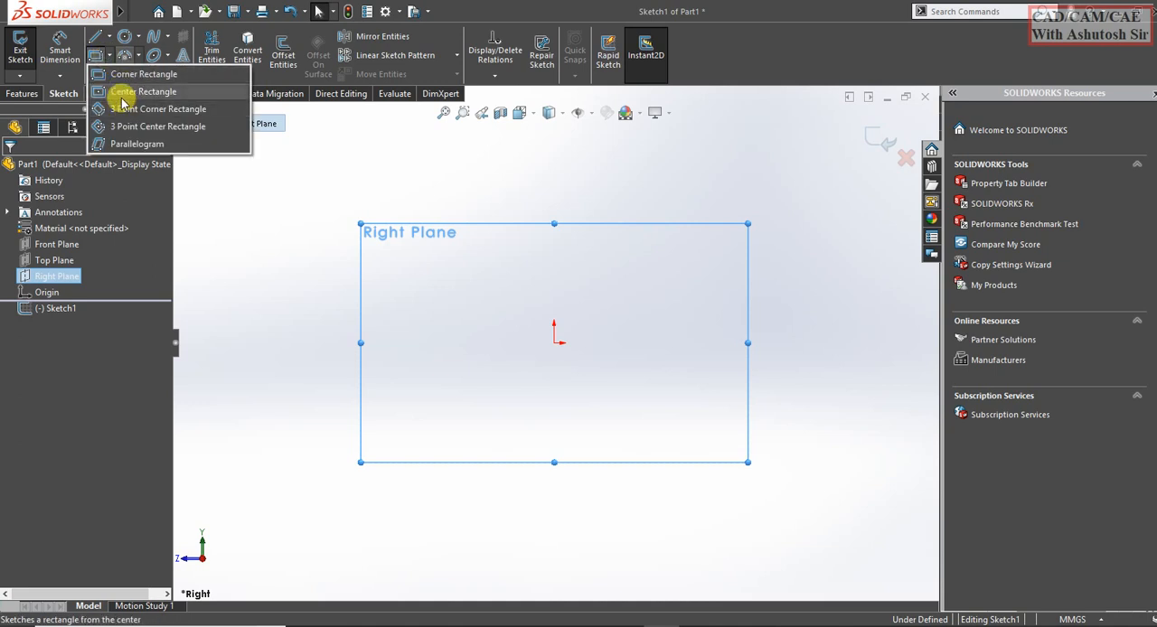
left_click(142, 91)
type("4")
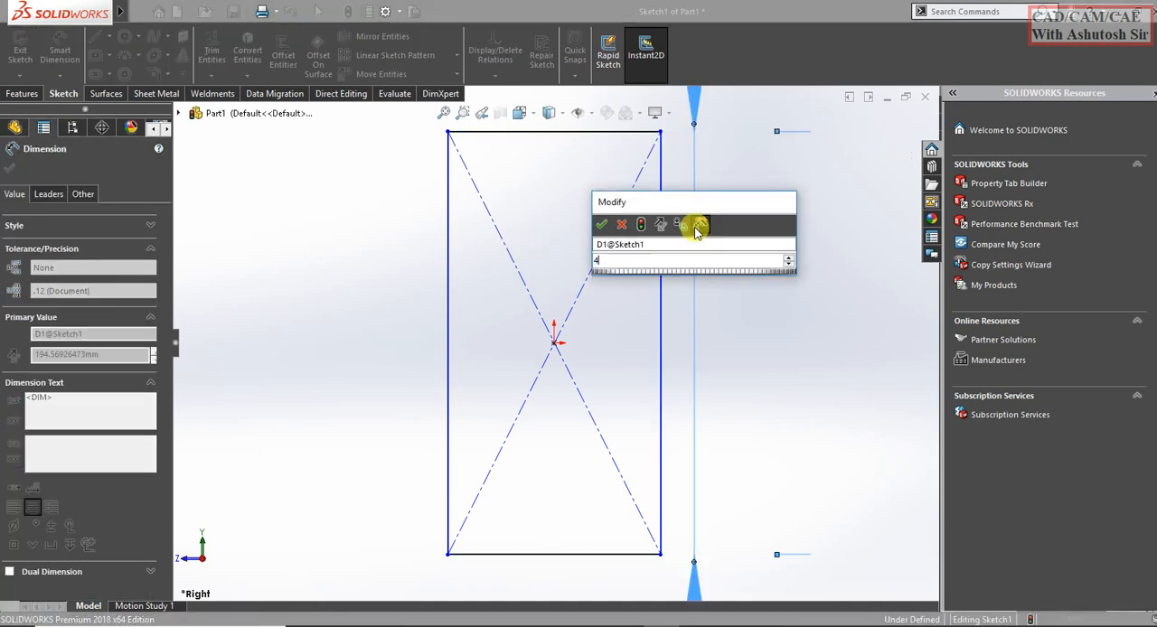
left_click(602, 224)
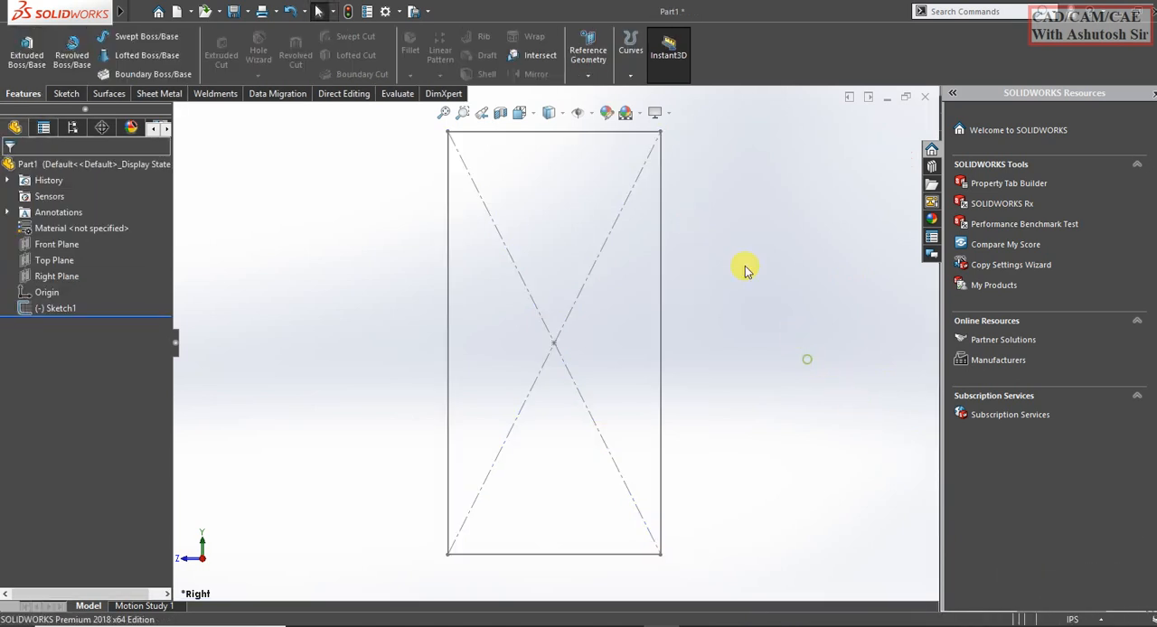
mouse_move(648, 269)
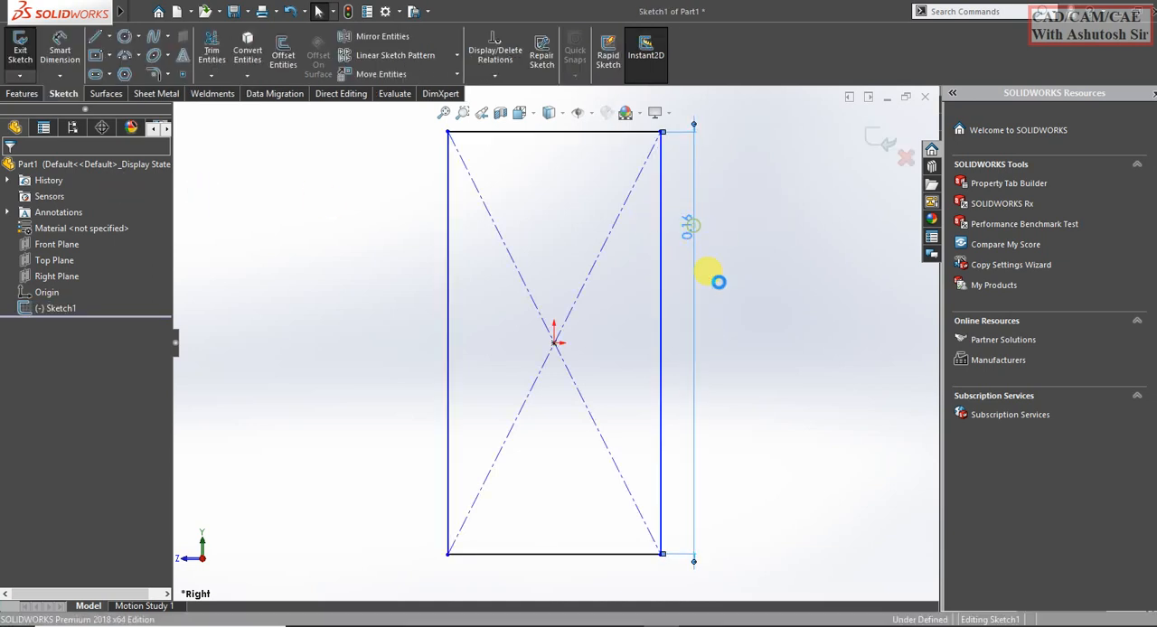
left_click(686, 224)
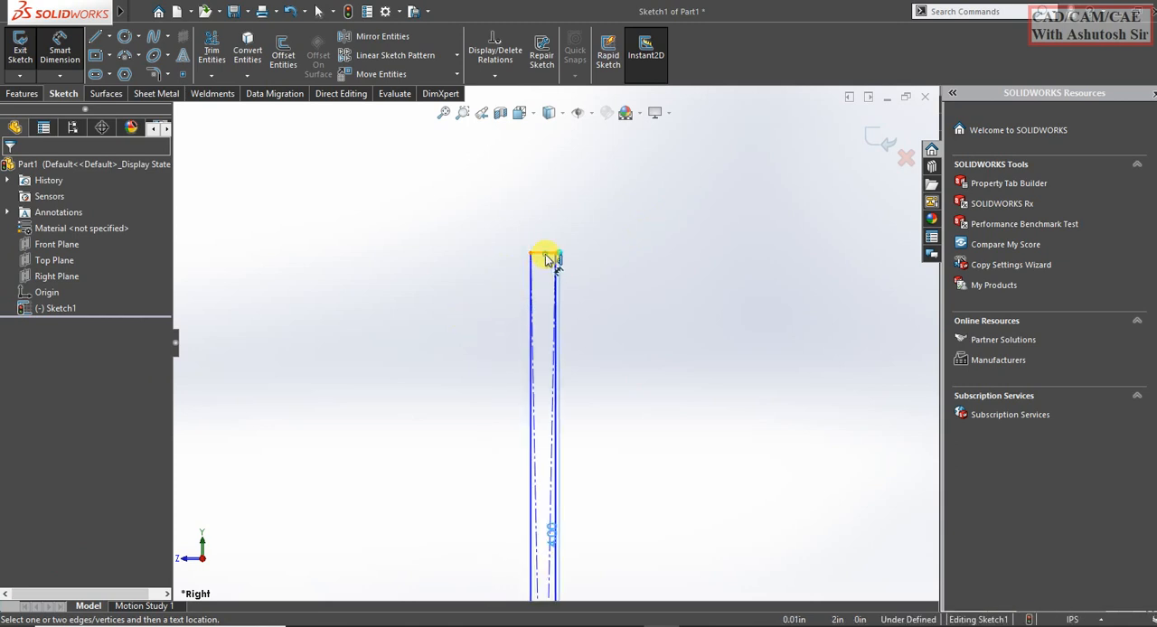
left_click(549, 260)
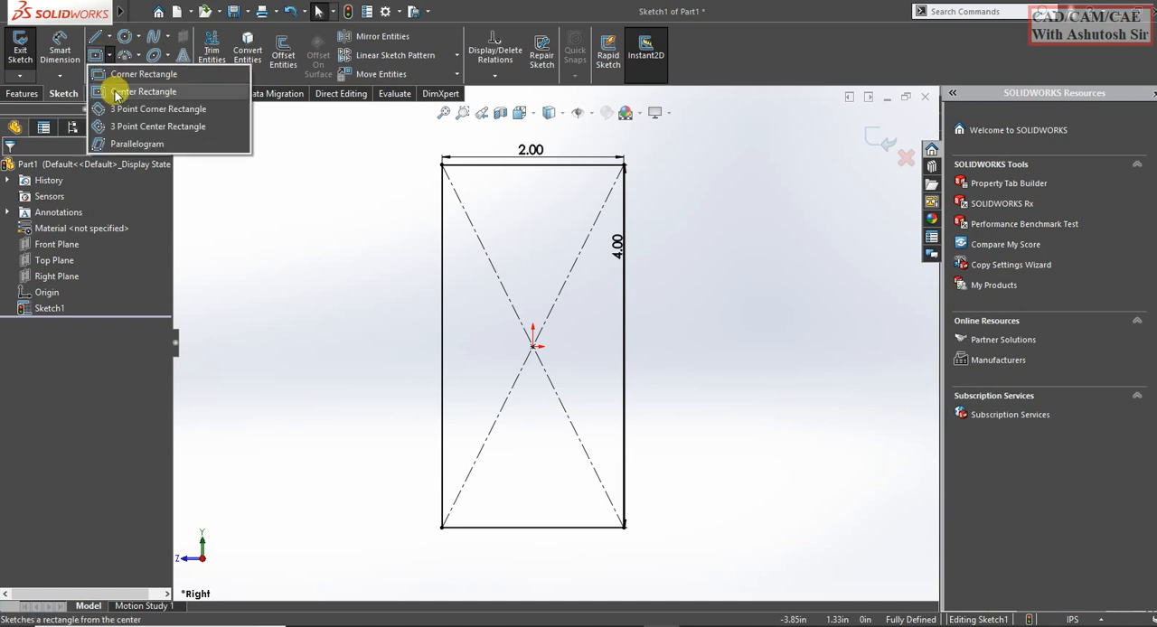
- Draw an inner center rectangle dimensioned 0.25 from the side and 0.50 from the top
left_click(145, 91)
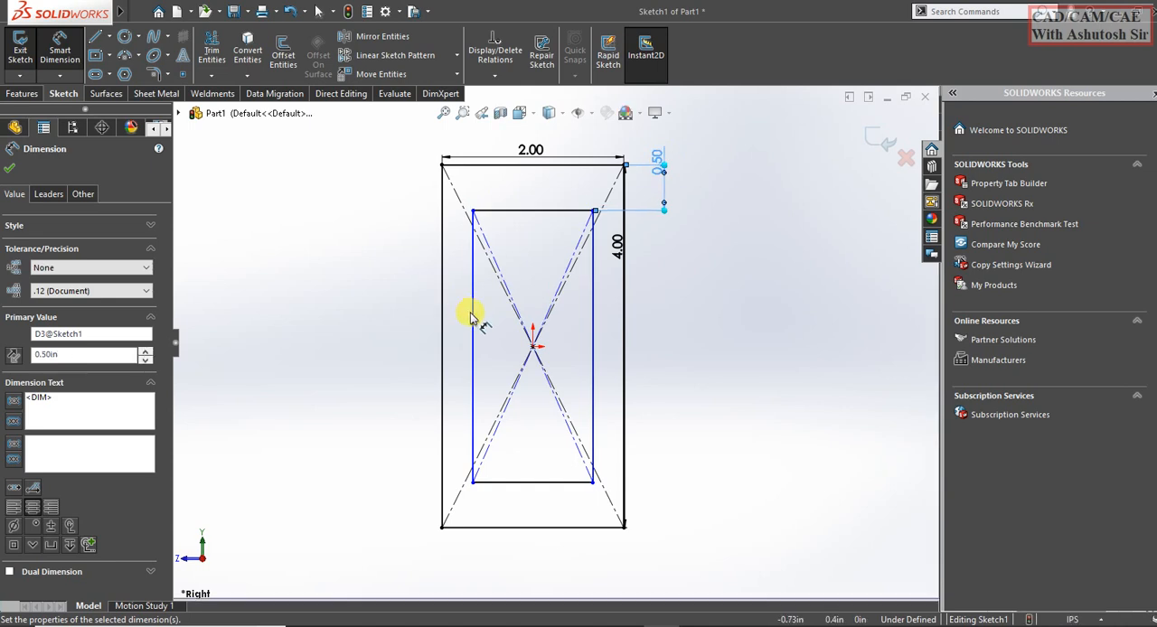
left_click(442, 343)
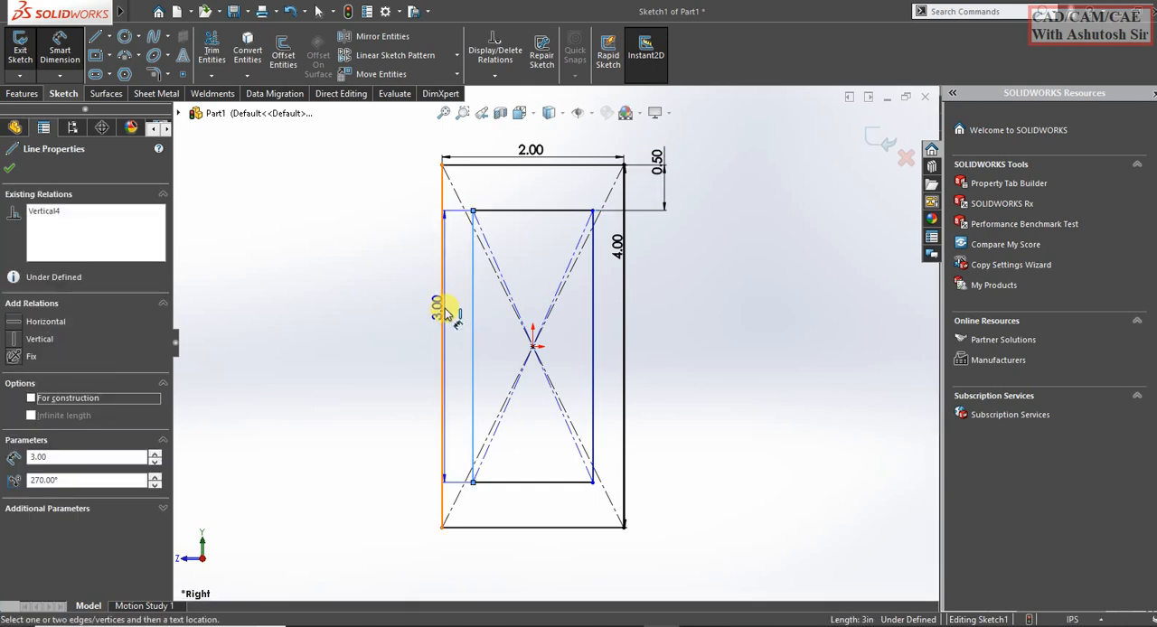
left_click(443, 307)
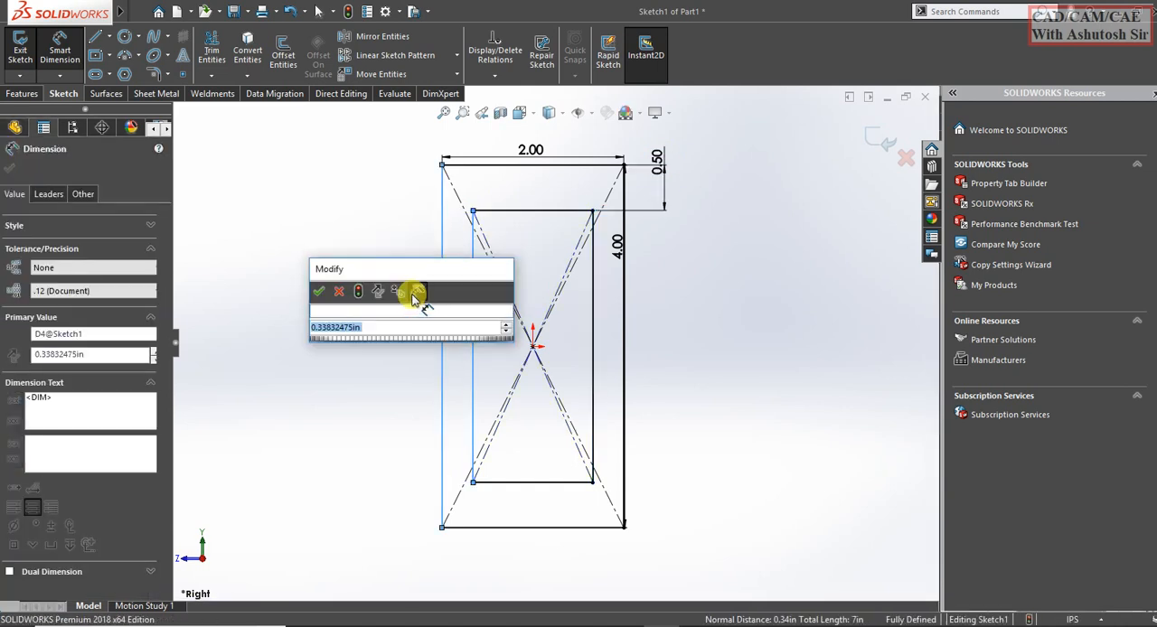
left_click(318, 290)
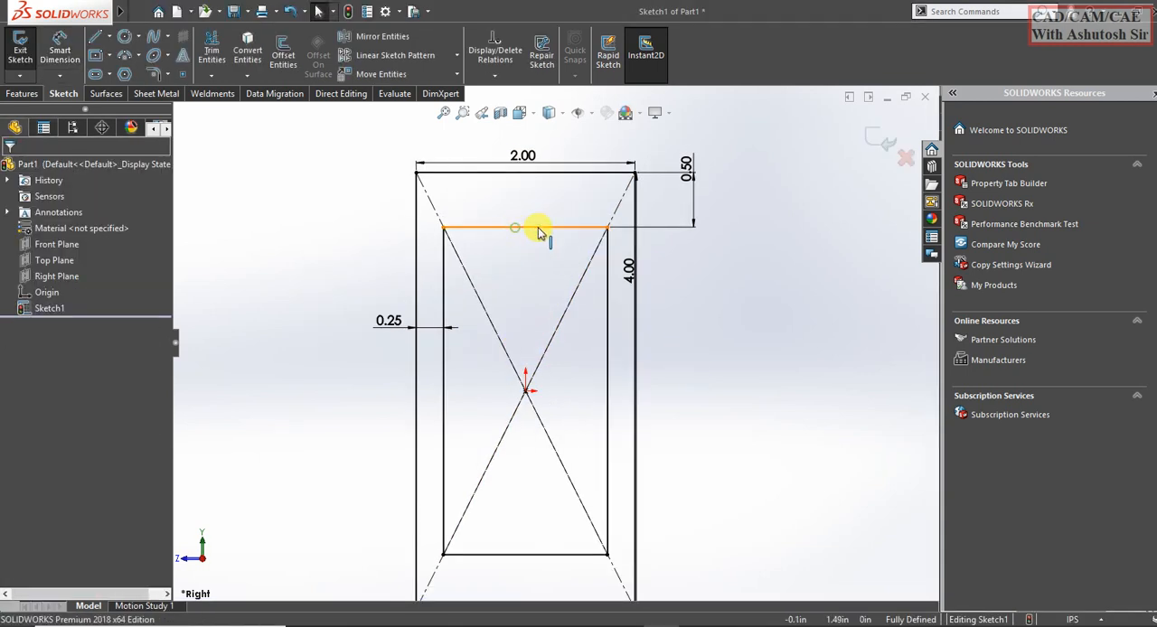
left_click(608, 334)
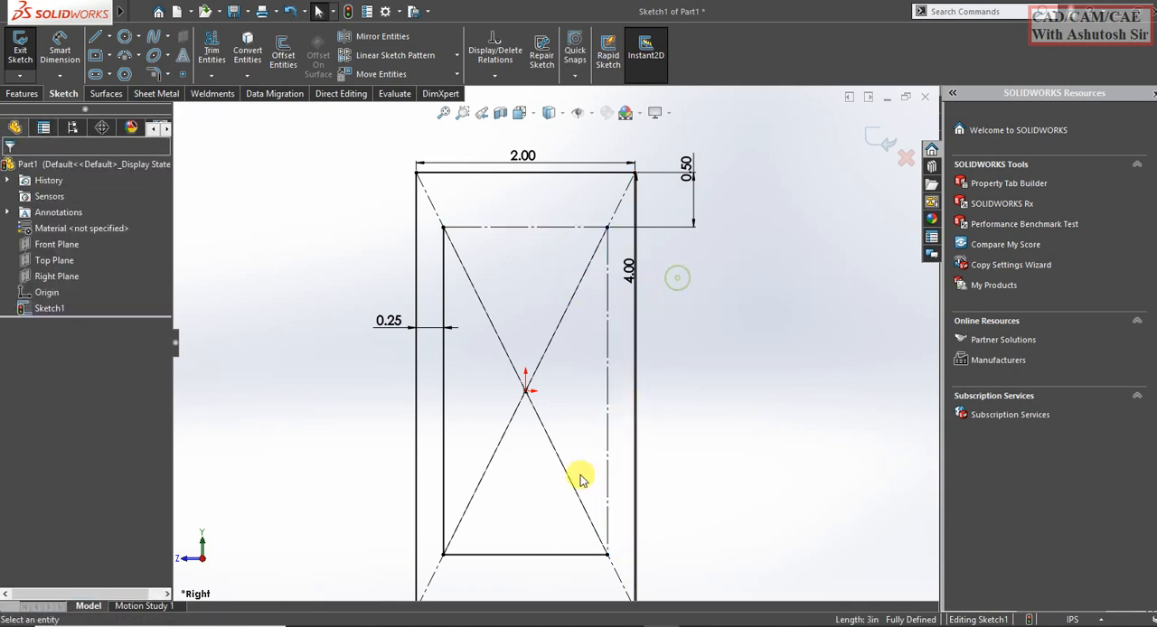
- Draw four circles at the inner rectangle's corners and make them equal in size
left_click(524, 554)
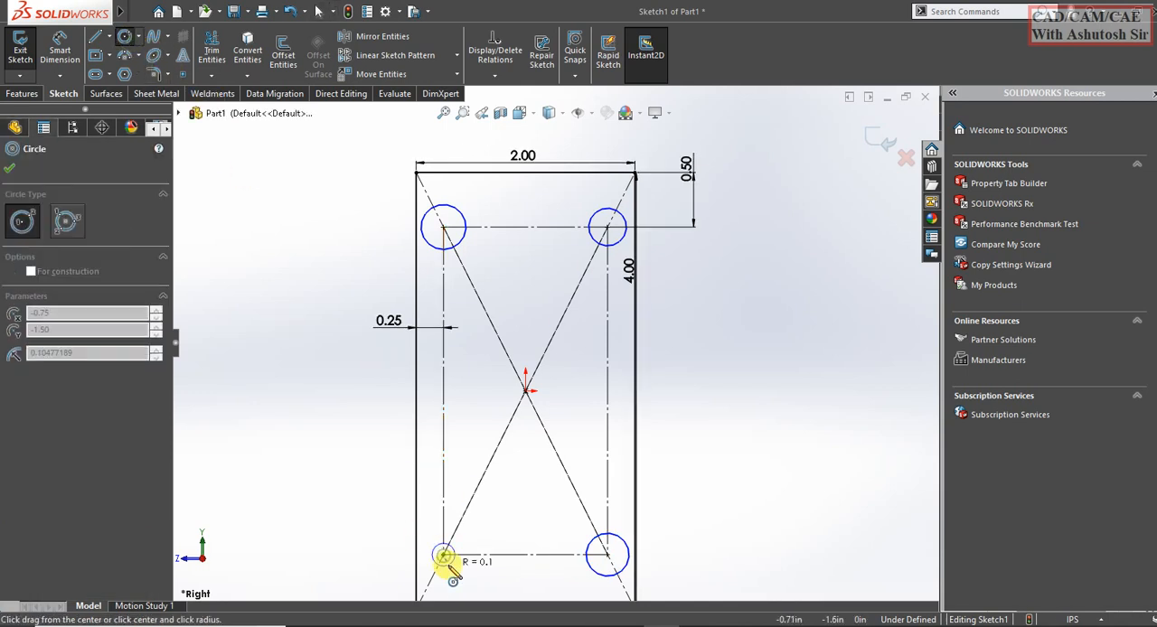
left_click(443, 556)
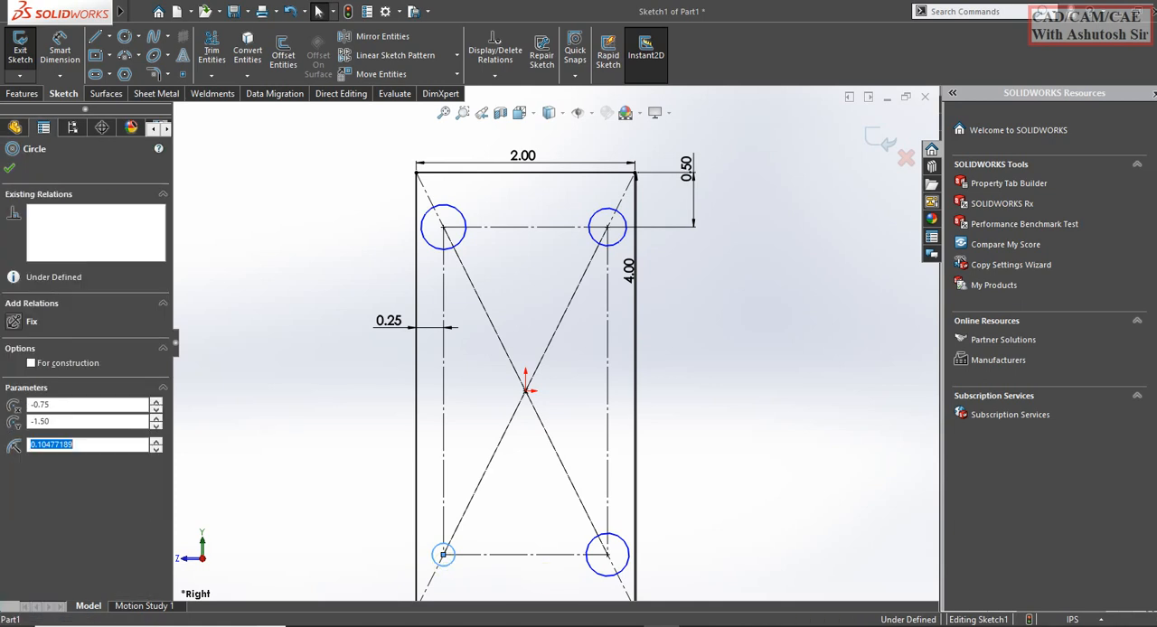
left_click(607, 227)
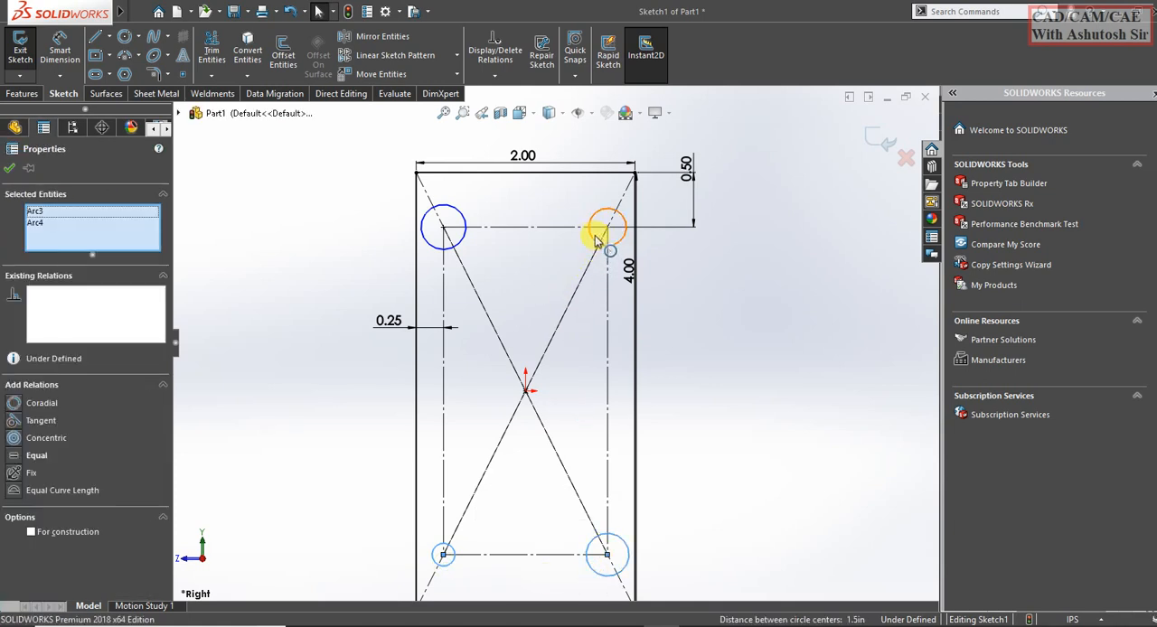
left_click(442, 226)
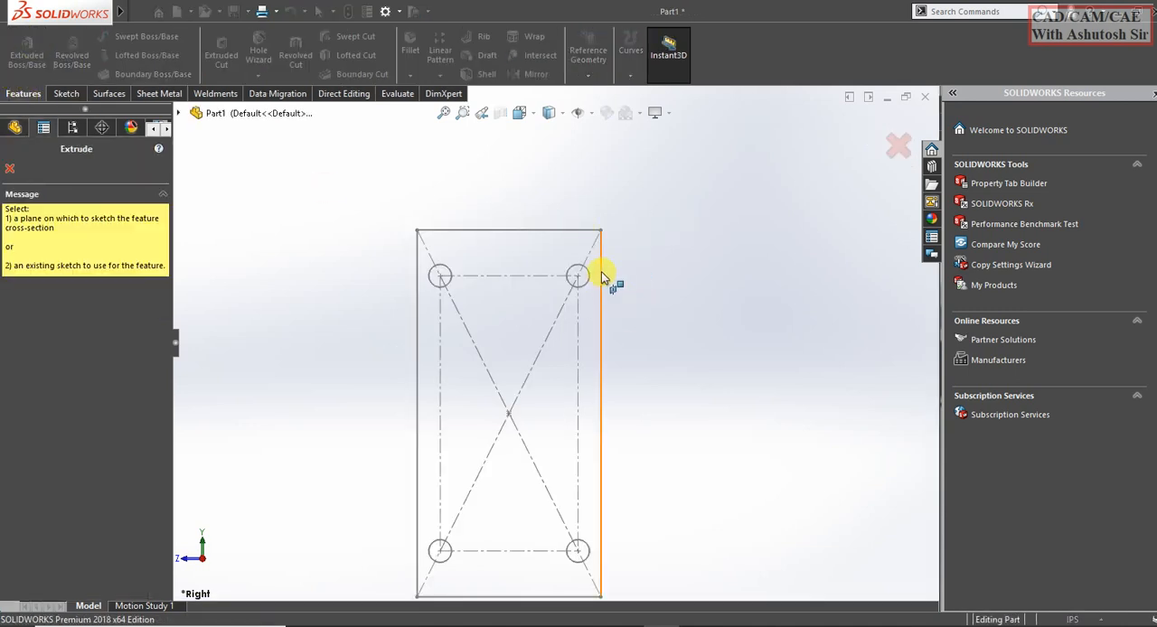
mouse_move(469, 252)
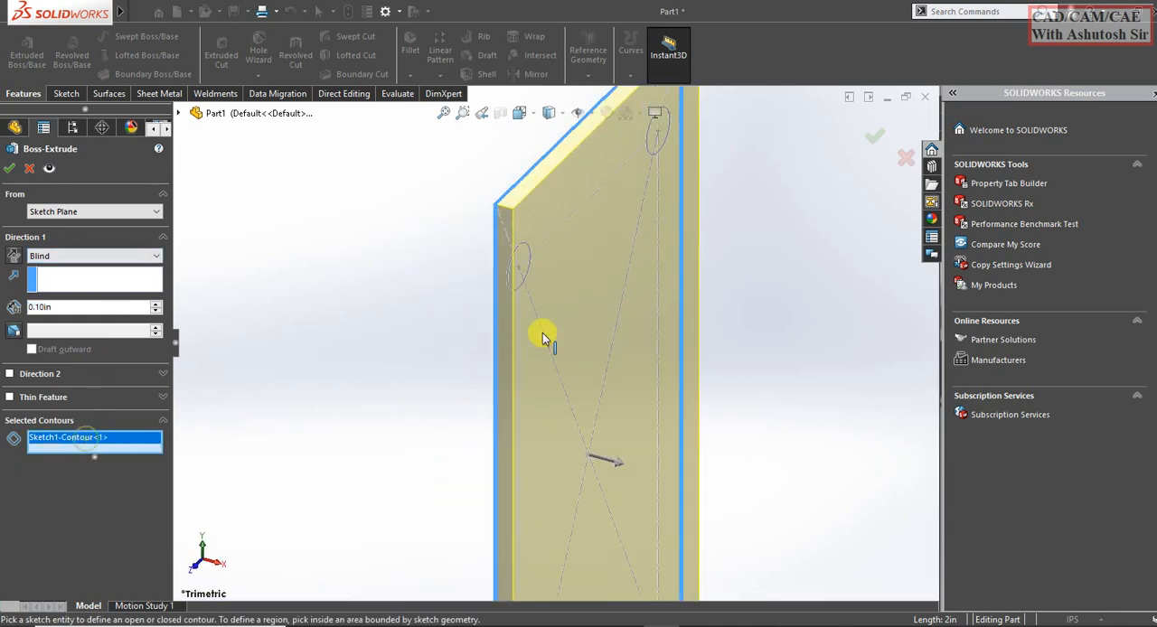
left_click(524, 267)
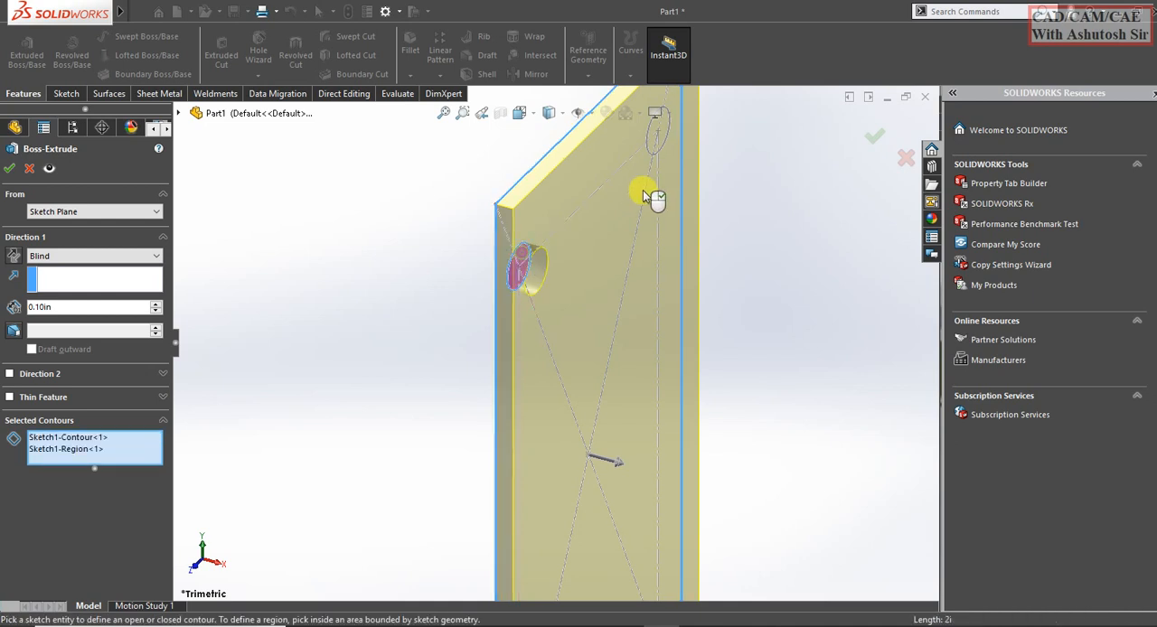
left_click(549, 562)
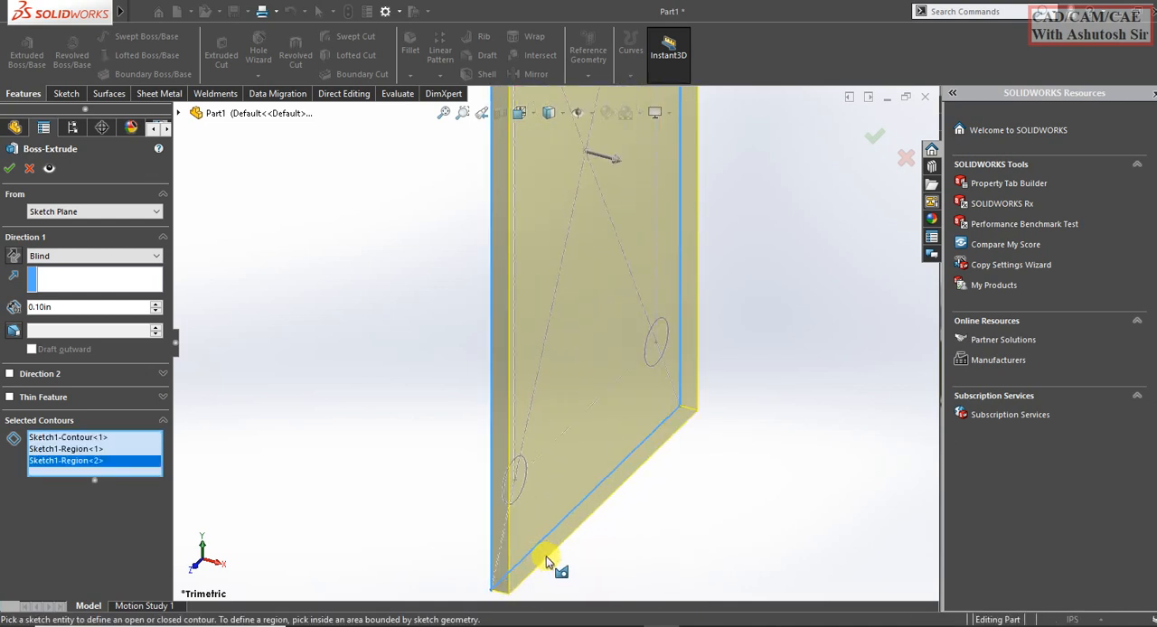
left_click(677, 280)
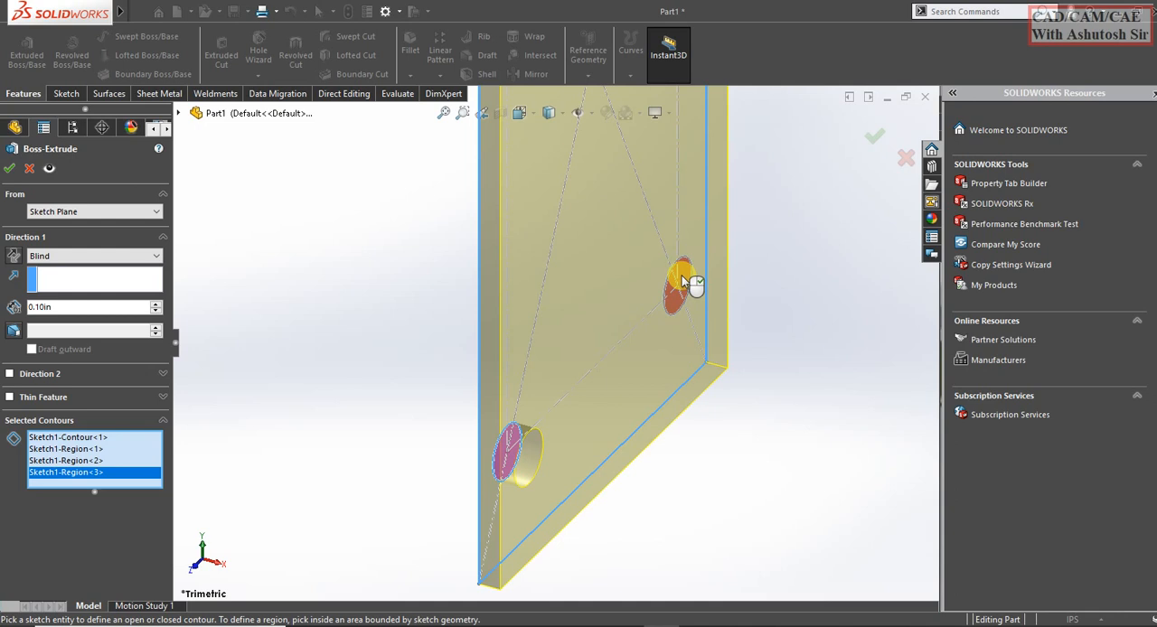
left_click(687, 289)
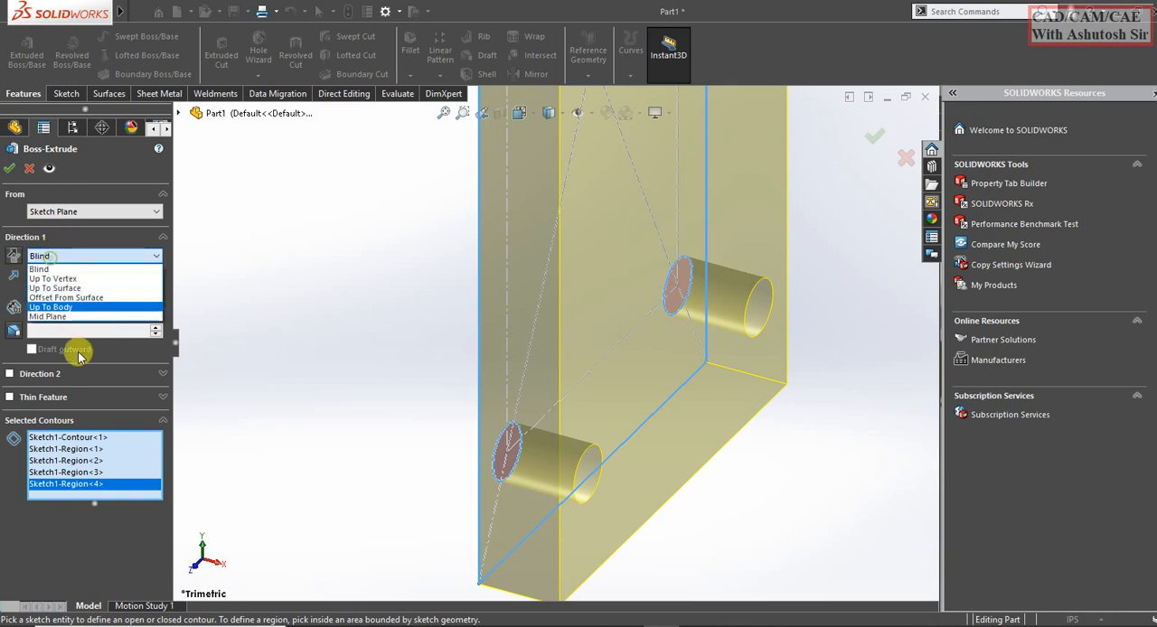
left_click(47, 317)
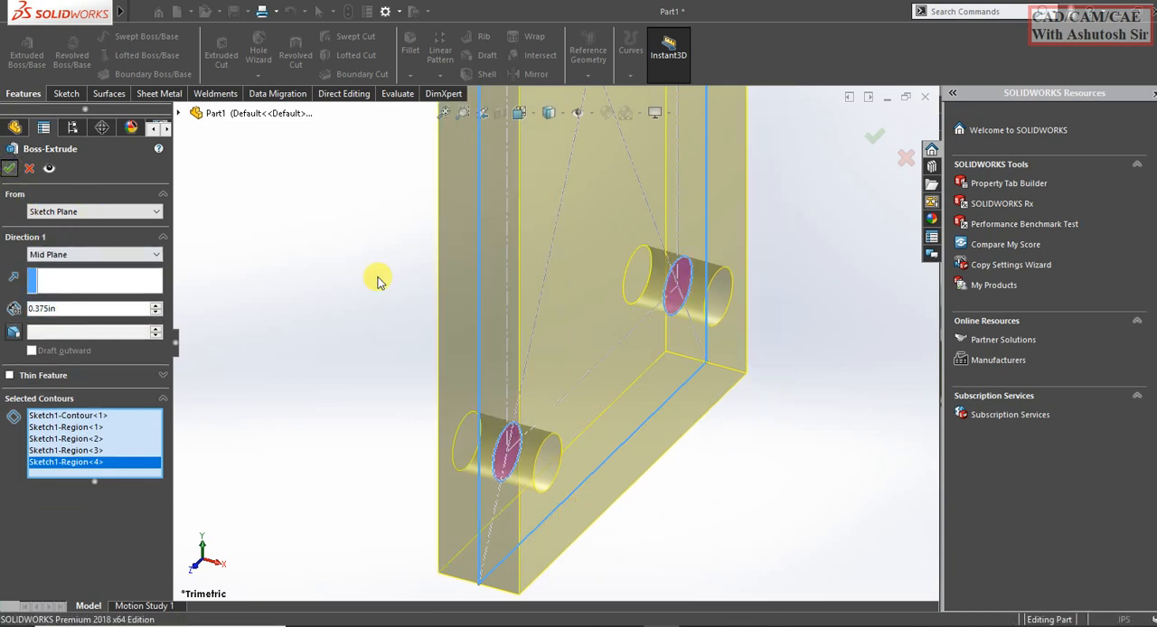
left_click(873, 136)
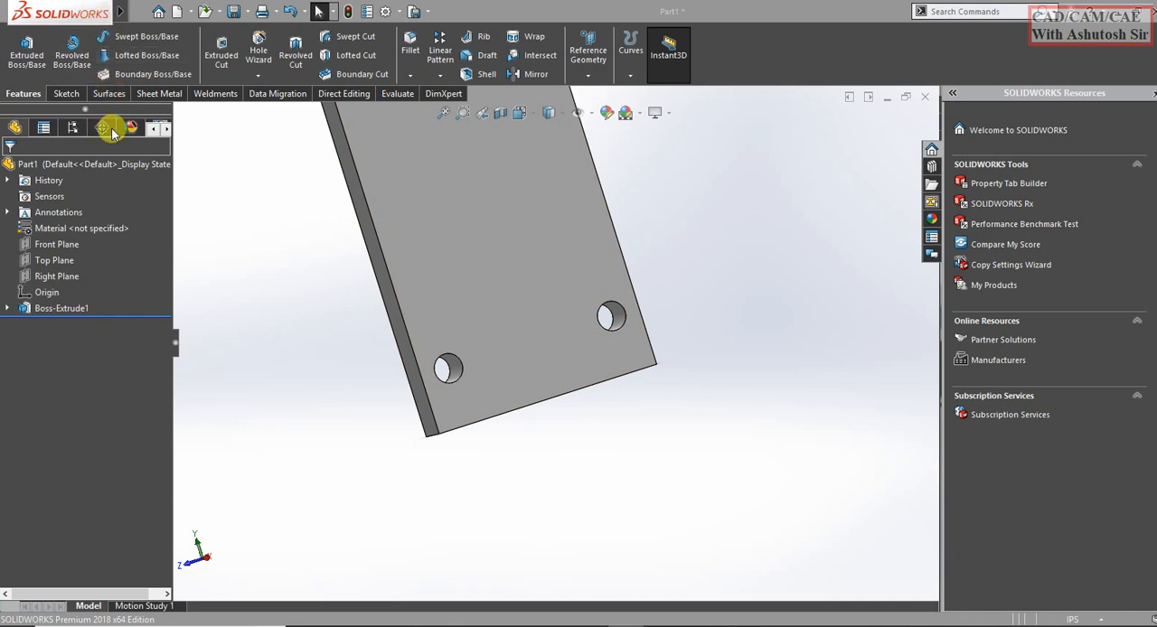
left_click(64, 93)
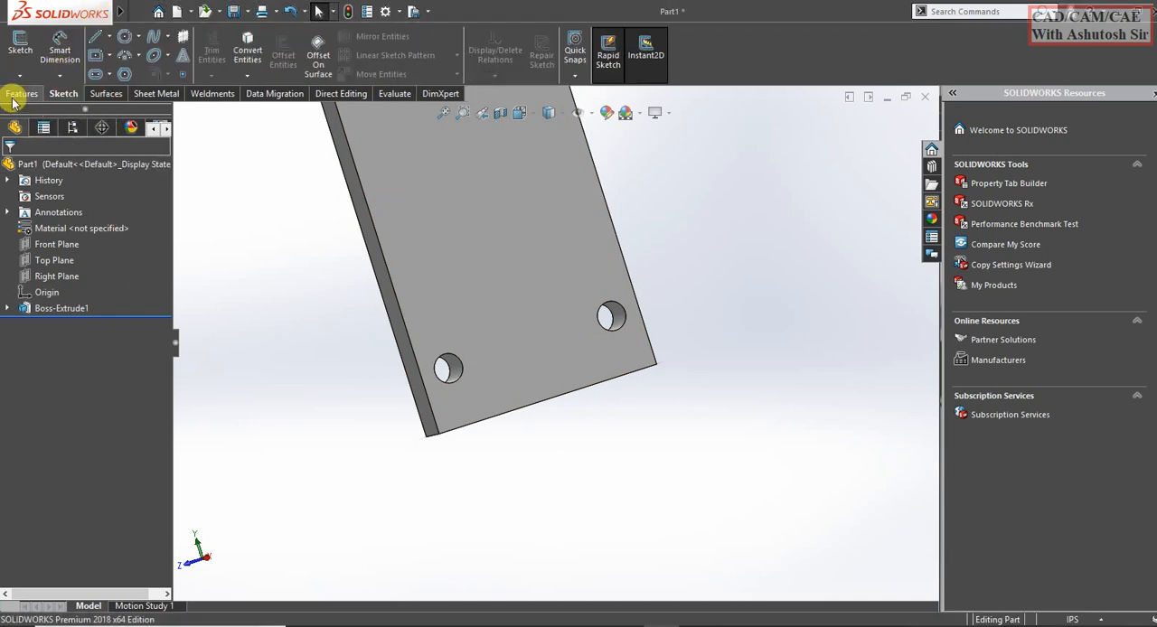
left_click(23, 94)
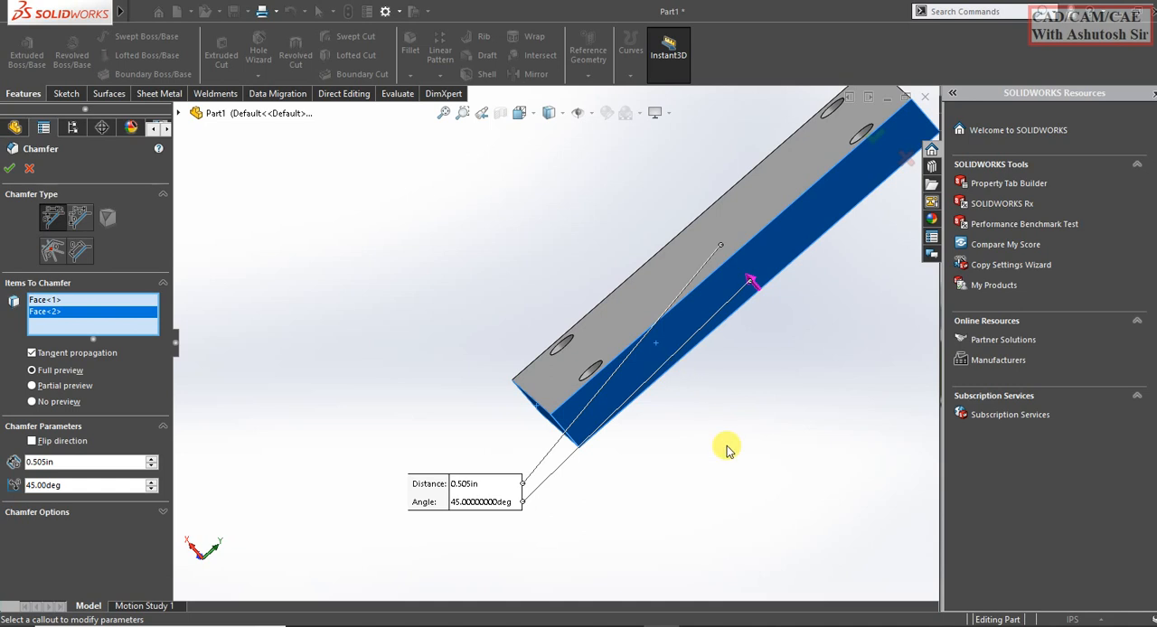
- Rotate the plate and select side faces and an edge for the 0.05 in, 45° chamfer
left_click_drag(727, 450, 515, 256)
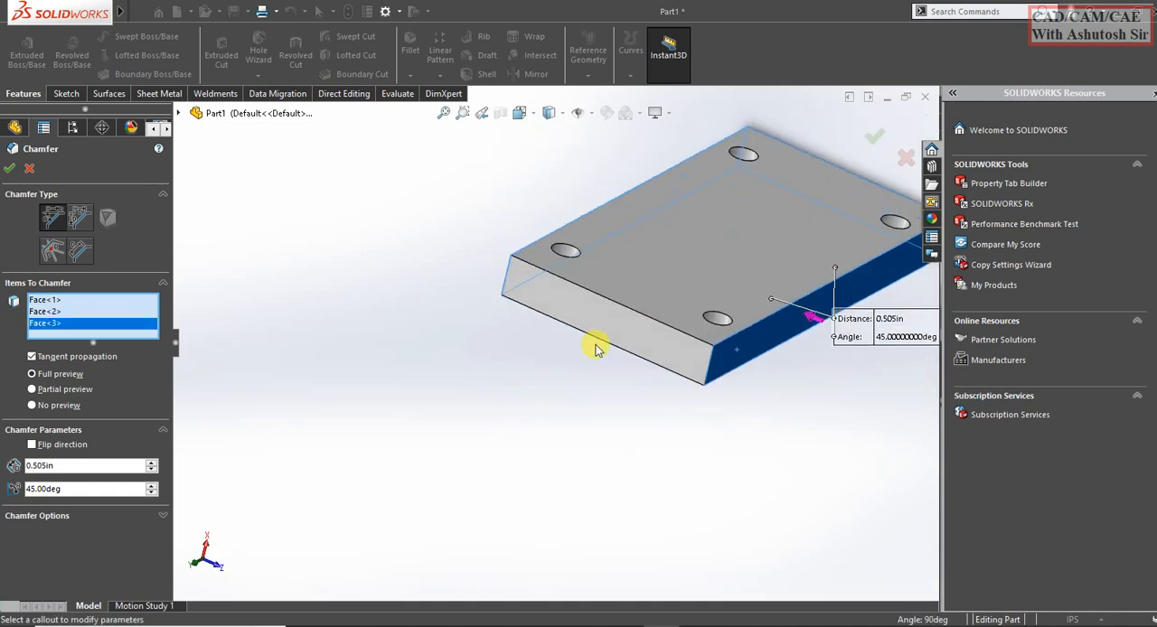
left_click(605, 334)
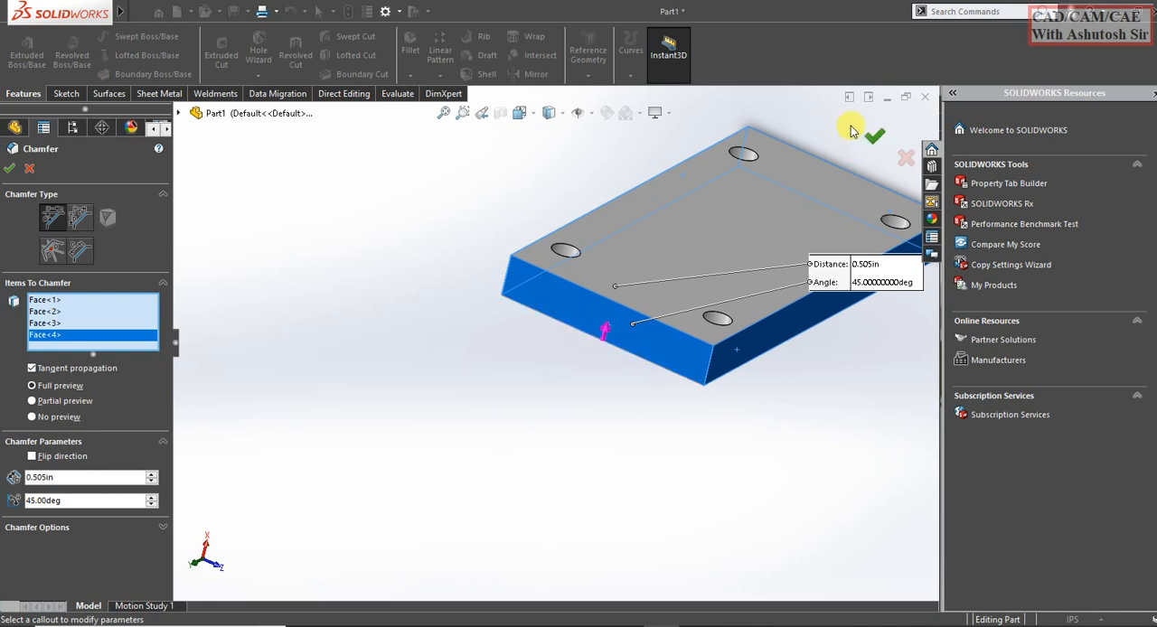
left_click(874, 136)
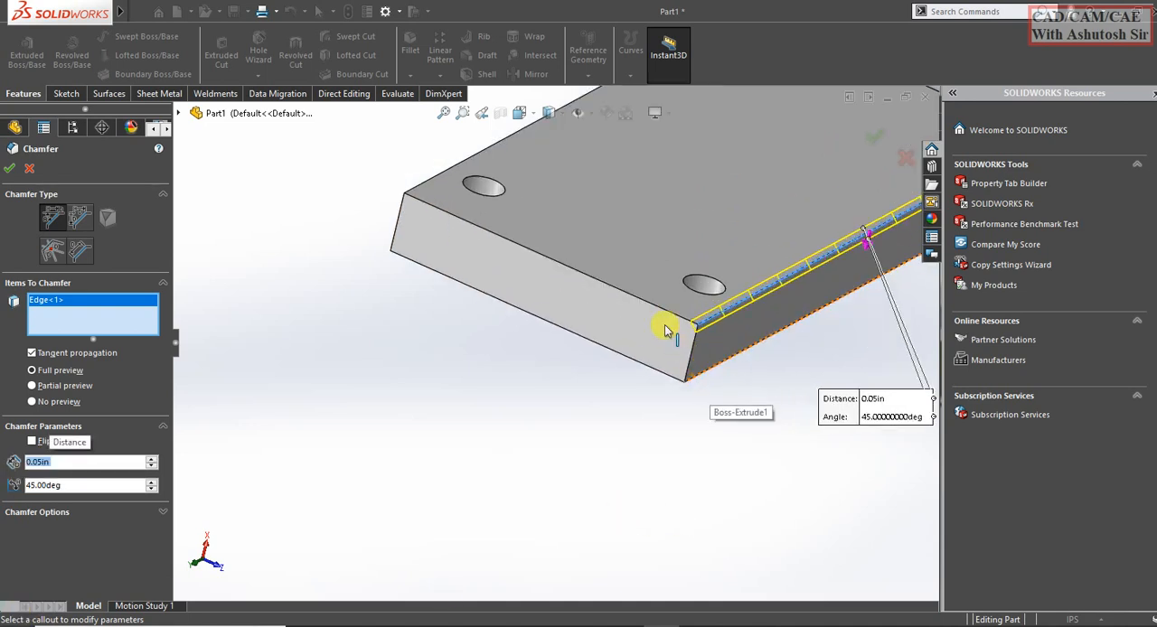
- Add the remaining plate edges and sides to the chamfer to create Chamfer1
left_click(443, 176)
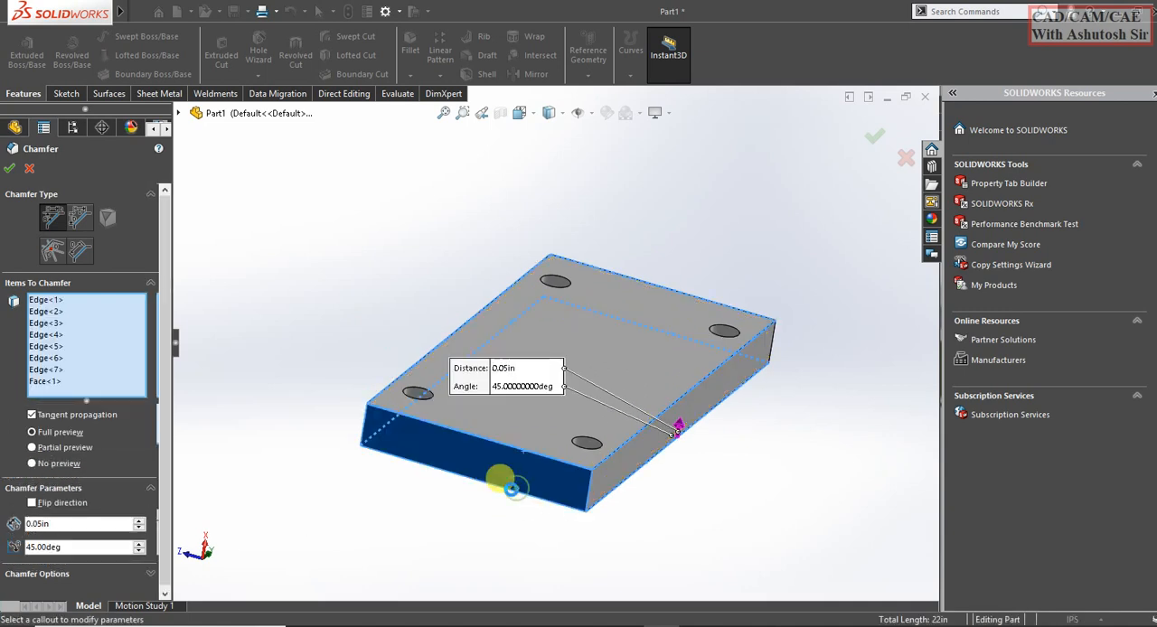
left_click(45, 381)
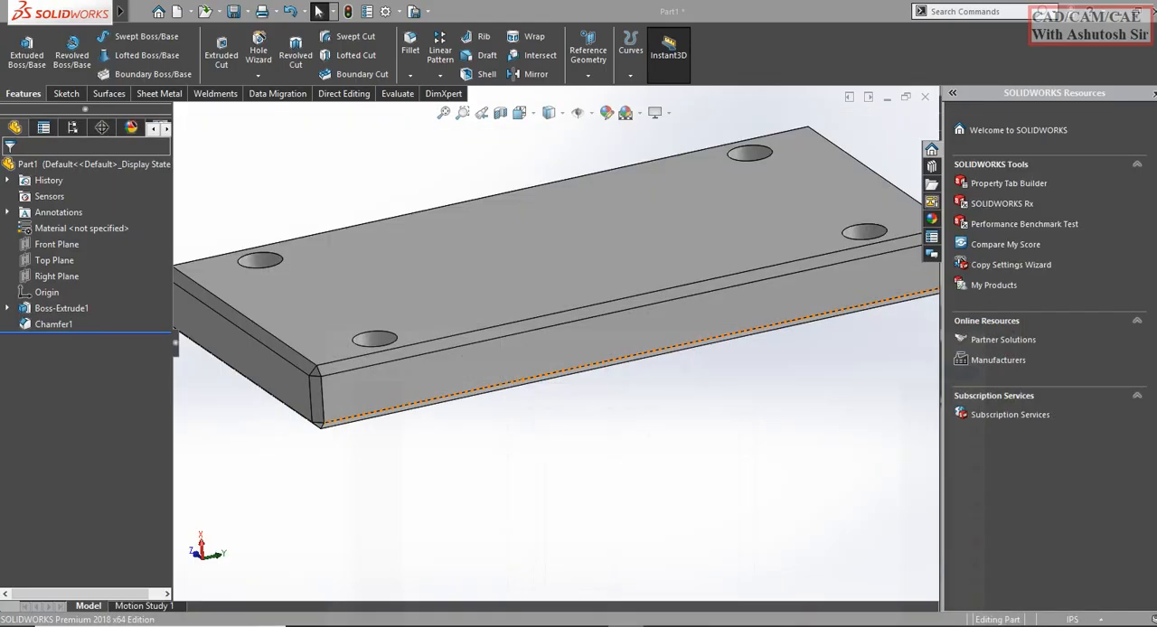
- Open the part's material library and preview AISI 347 Annealed Stainless Steel
left_click(81, 228)
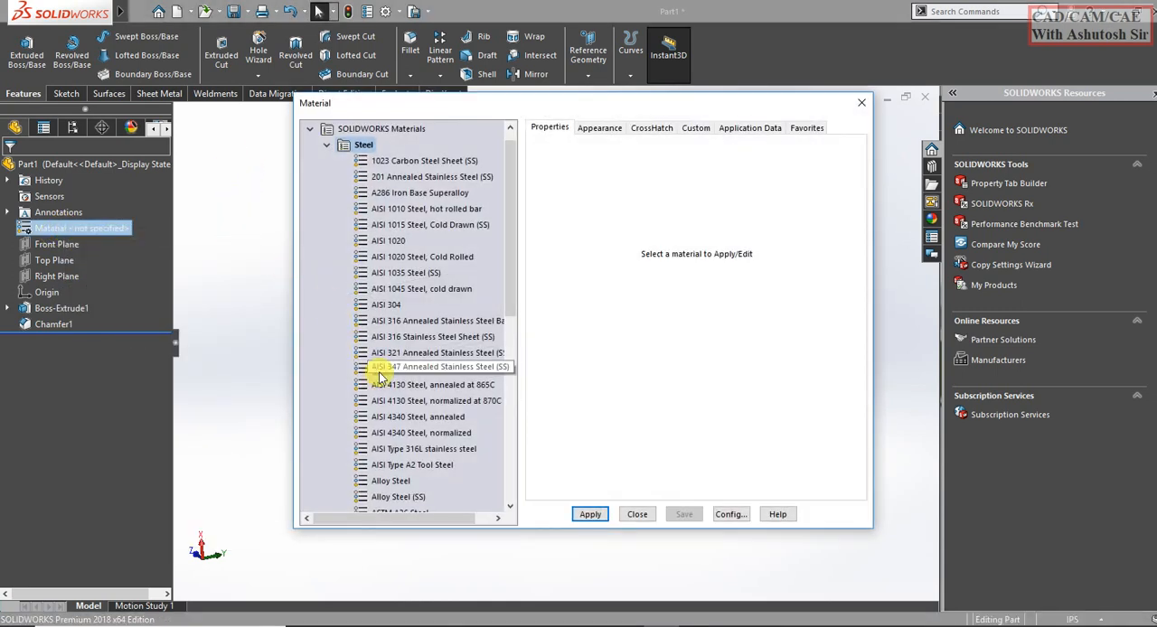
left_click(436, 366)
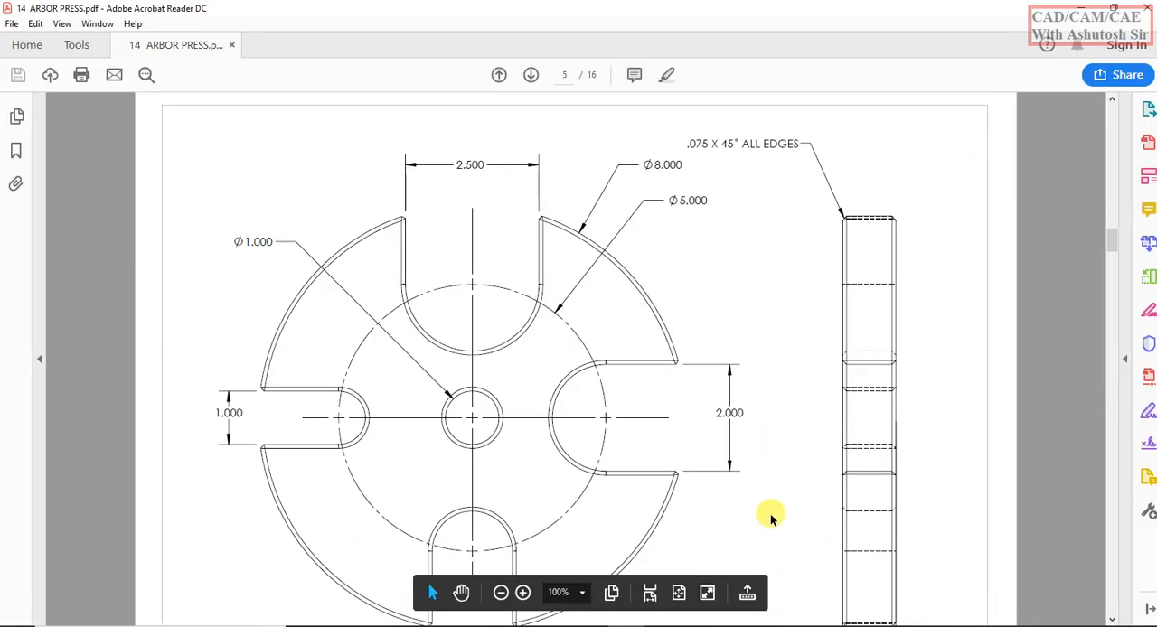
- Assign AISI 1020 steel to the plate, apply it and close the material library
left_click(499, 74)
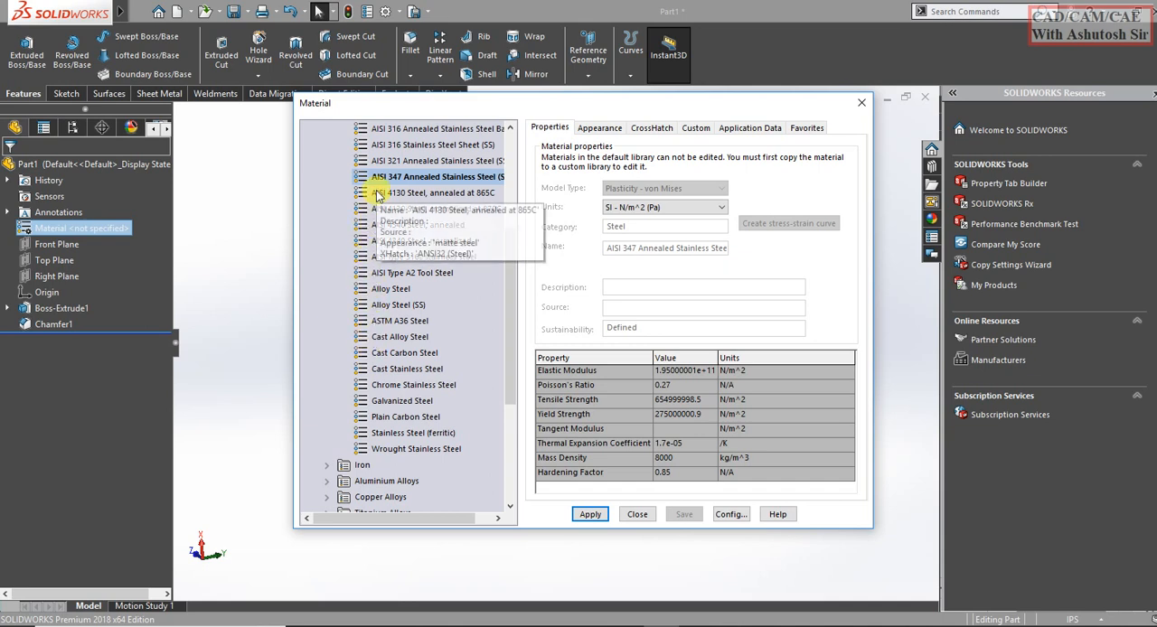
scroll("up", 3)
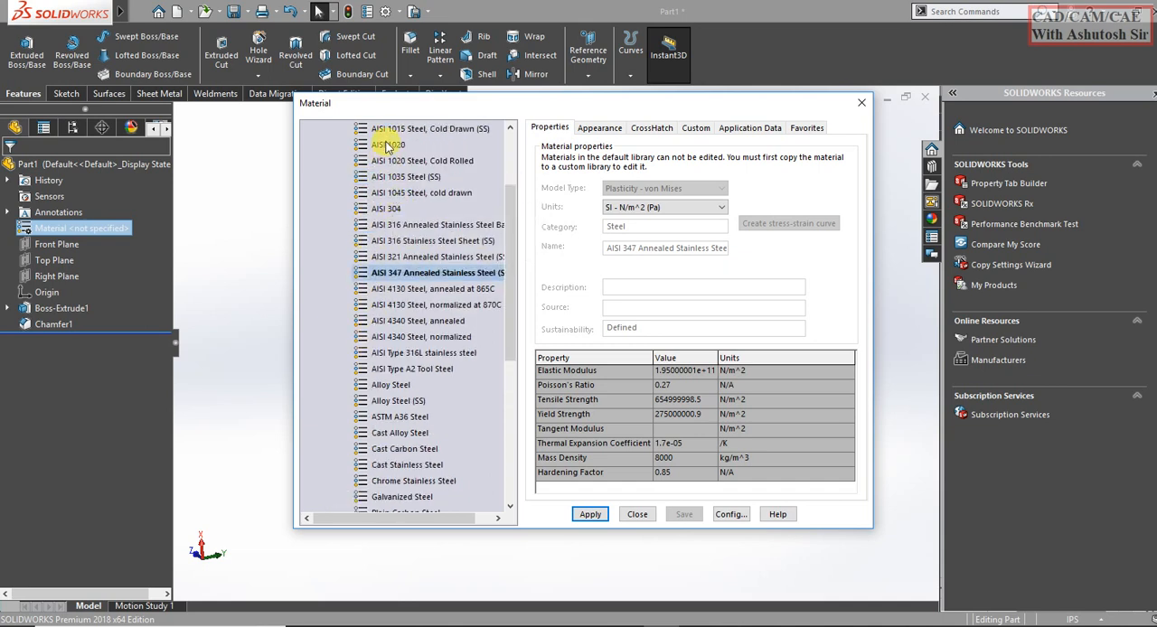
left_click(390, 145)
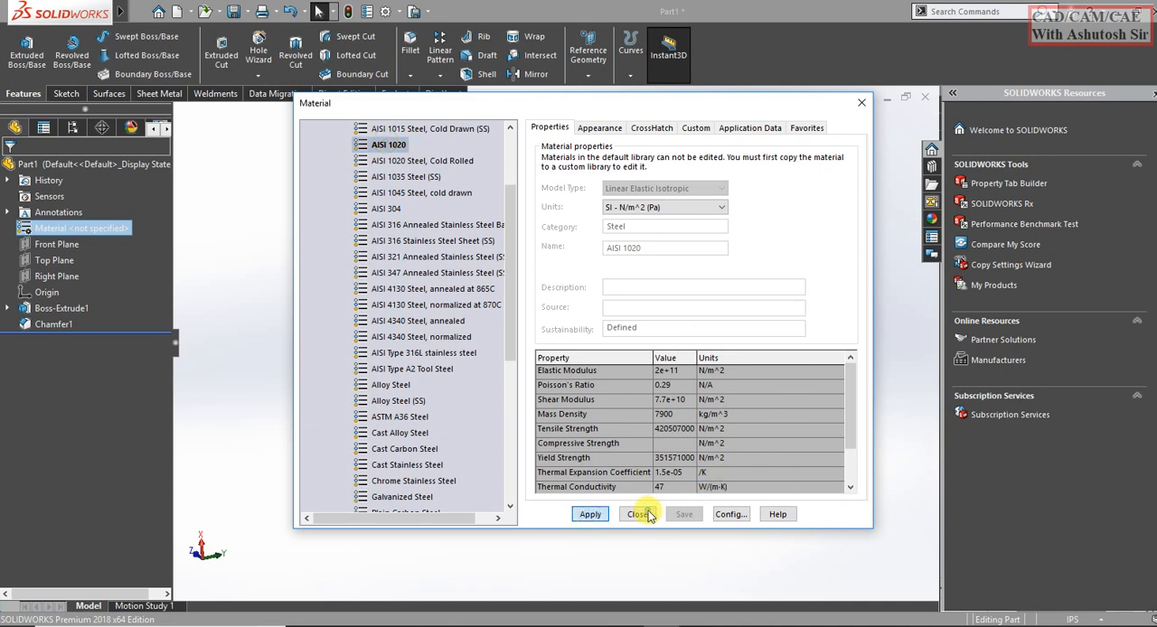
left_click(639, 513)
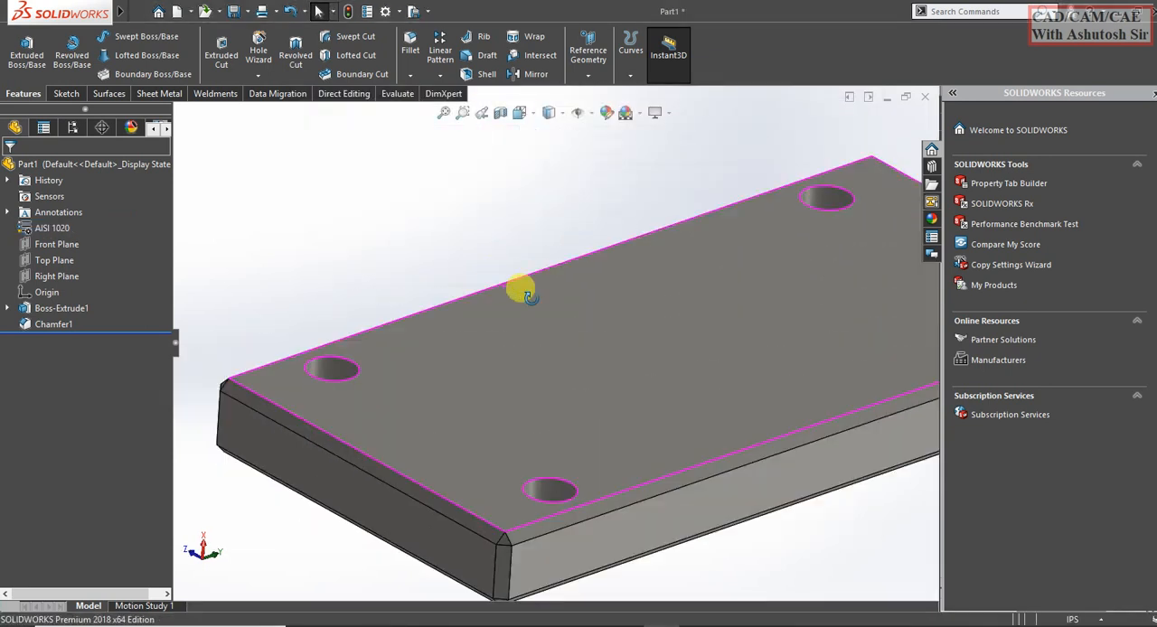
- Rotate the plate into full view and name the part 'front plate' for saving
left_click_drag(524, 289, 646, 432)
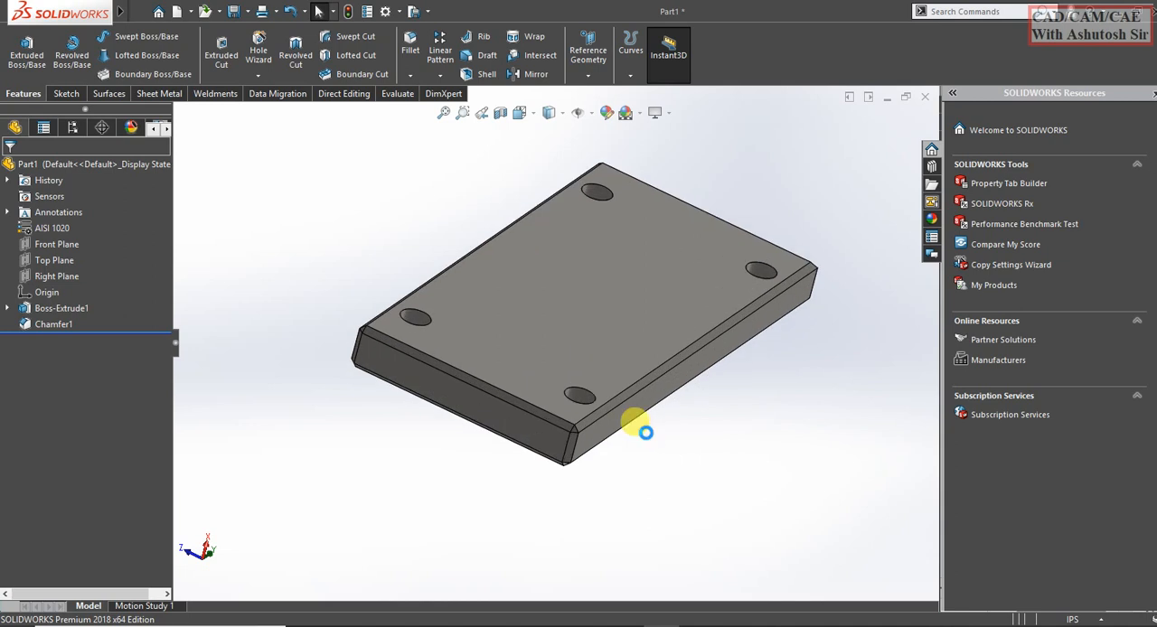
key("ctrl+s")
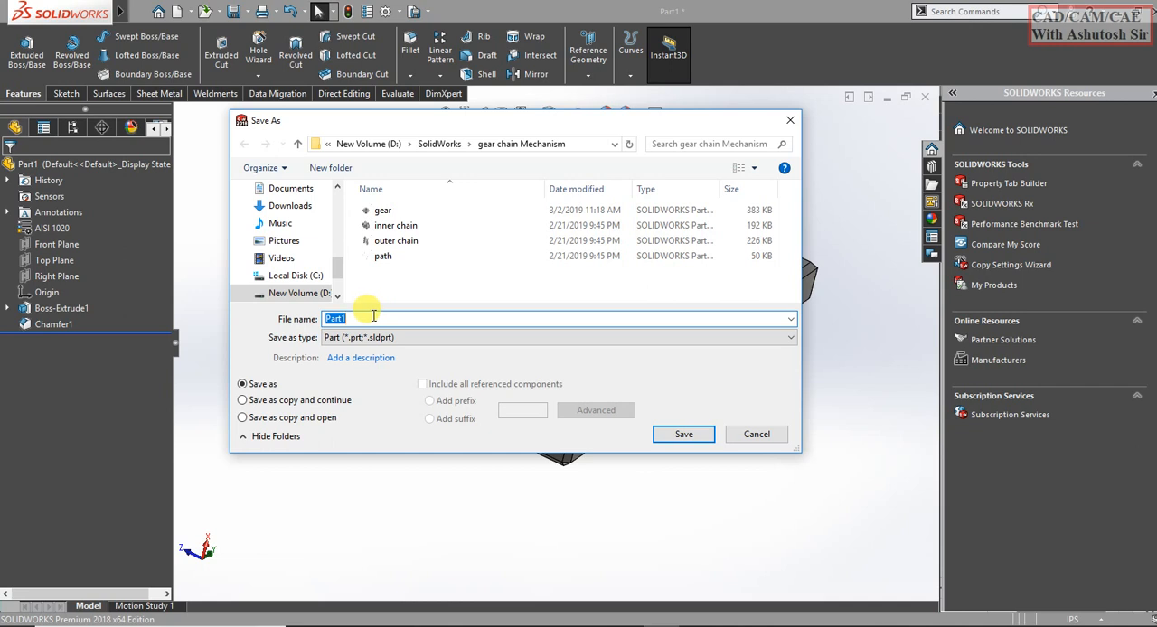
type("front")
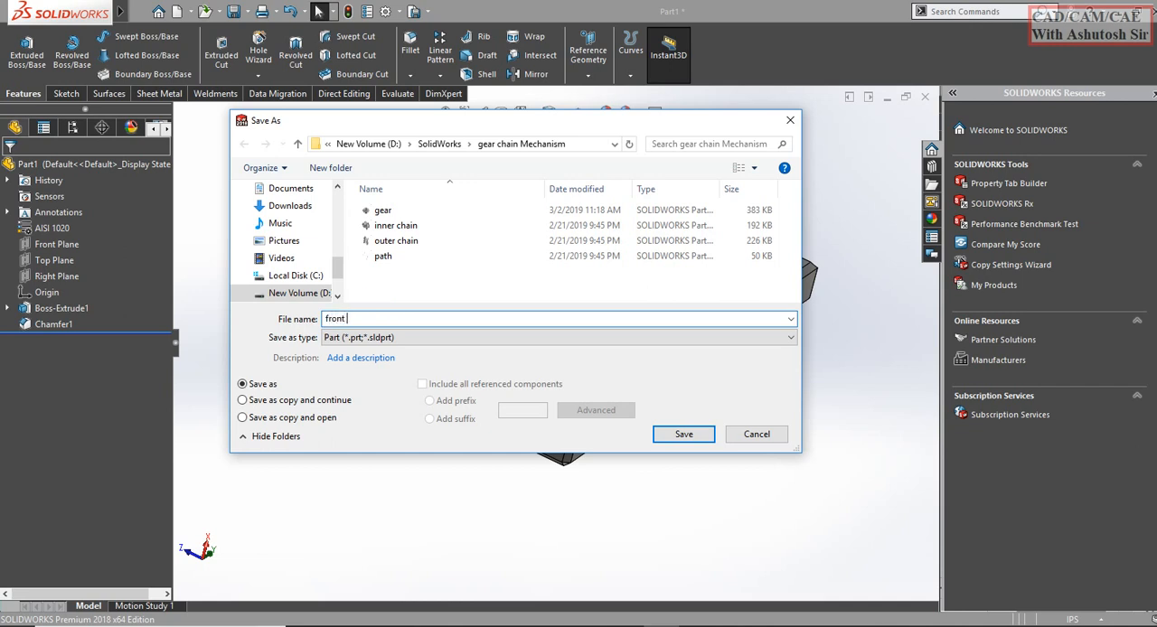
type("plate")
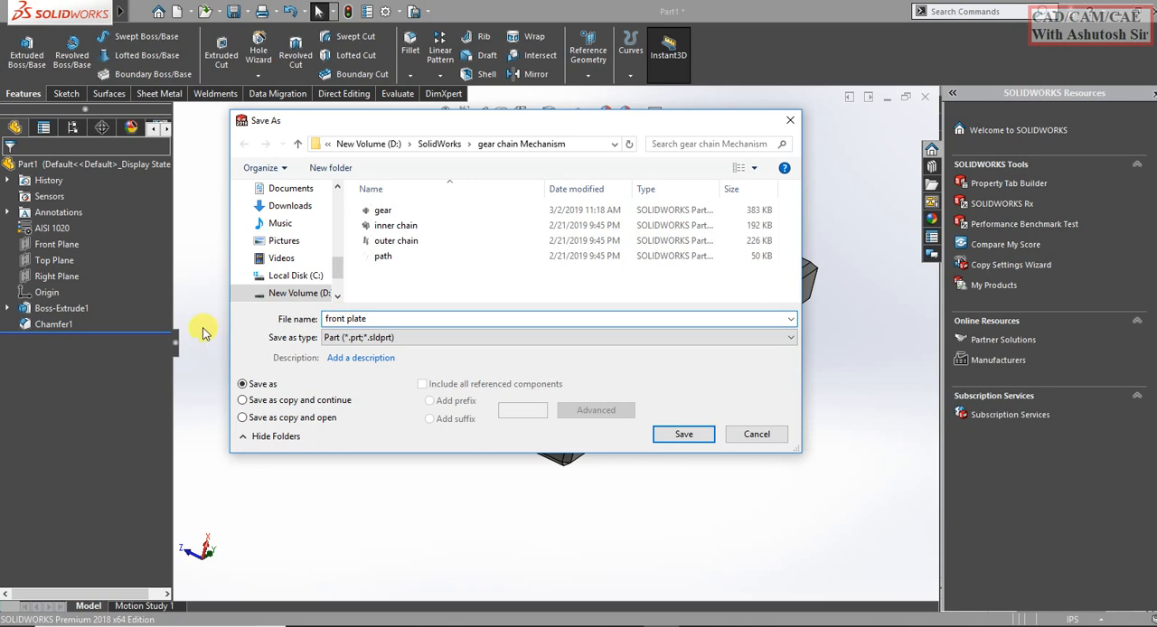
left_click(414, 144)
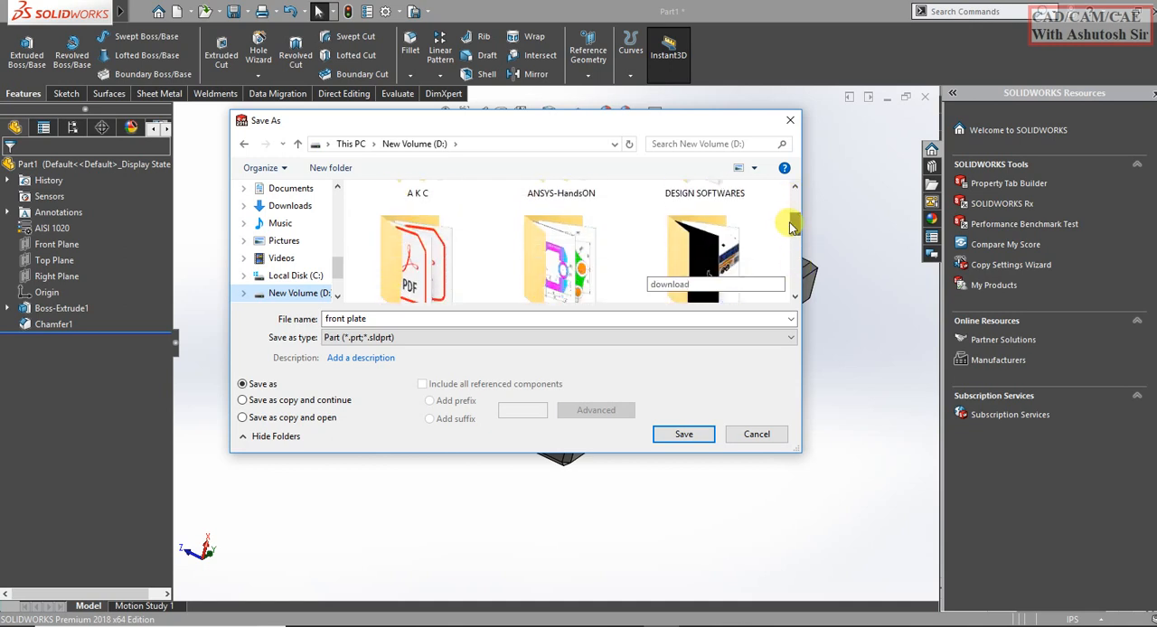
- Save the part into the Arbor Press folder on the Desktop
scroll("down", 3)
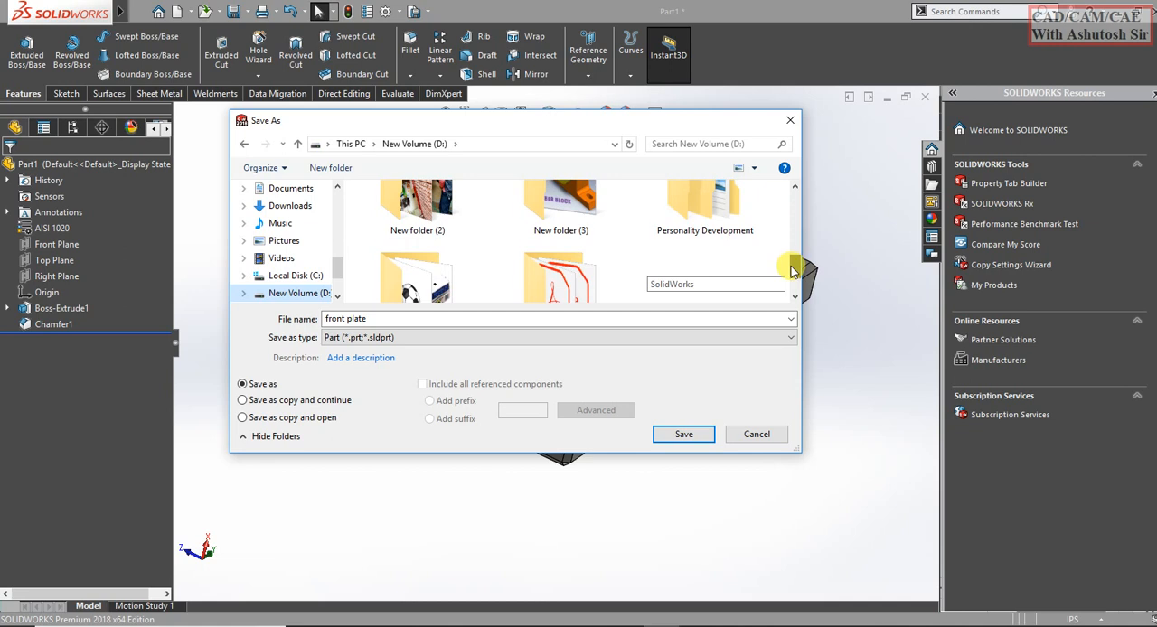
scroll("down", 3)
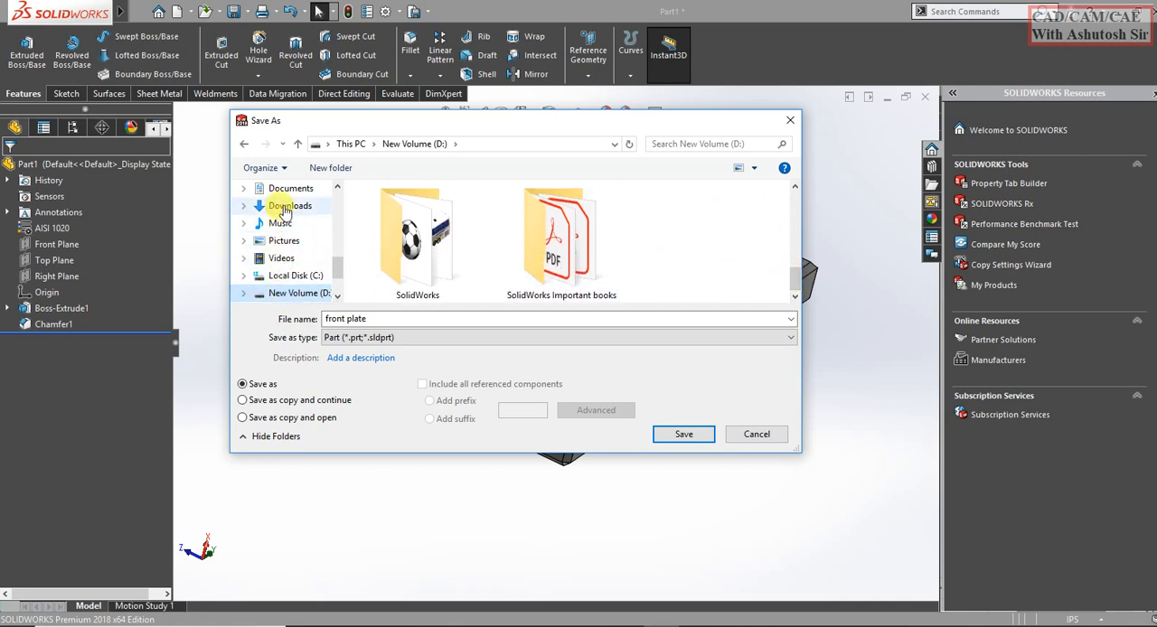
scroll("up", 3)
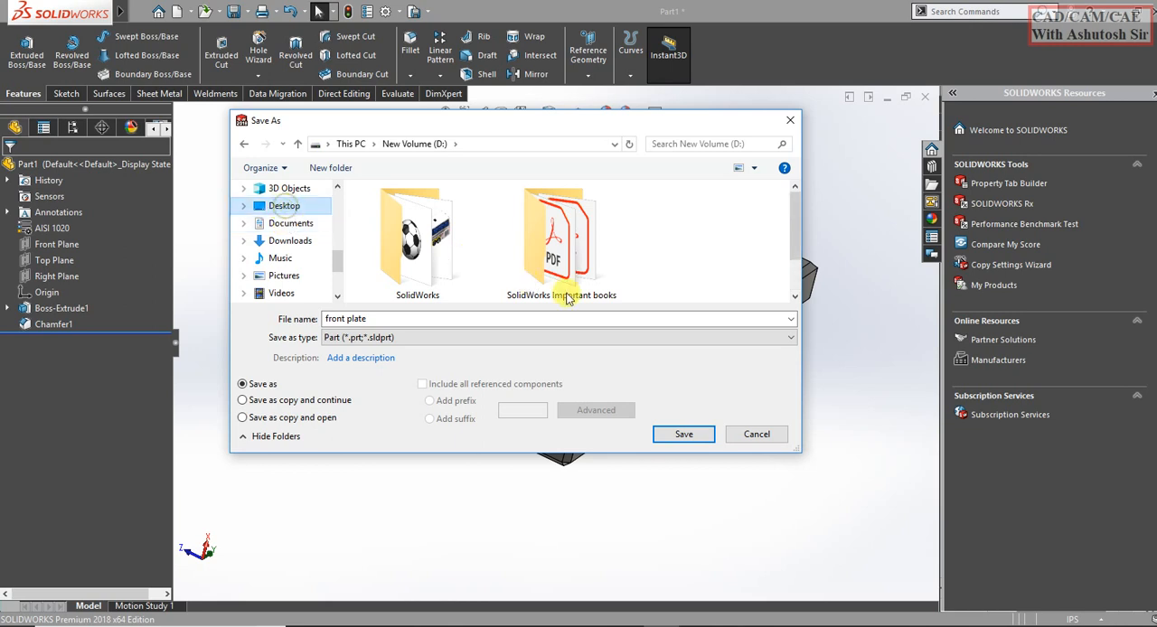
left_click(284, 205)
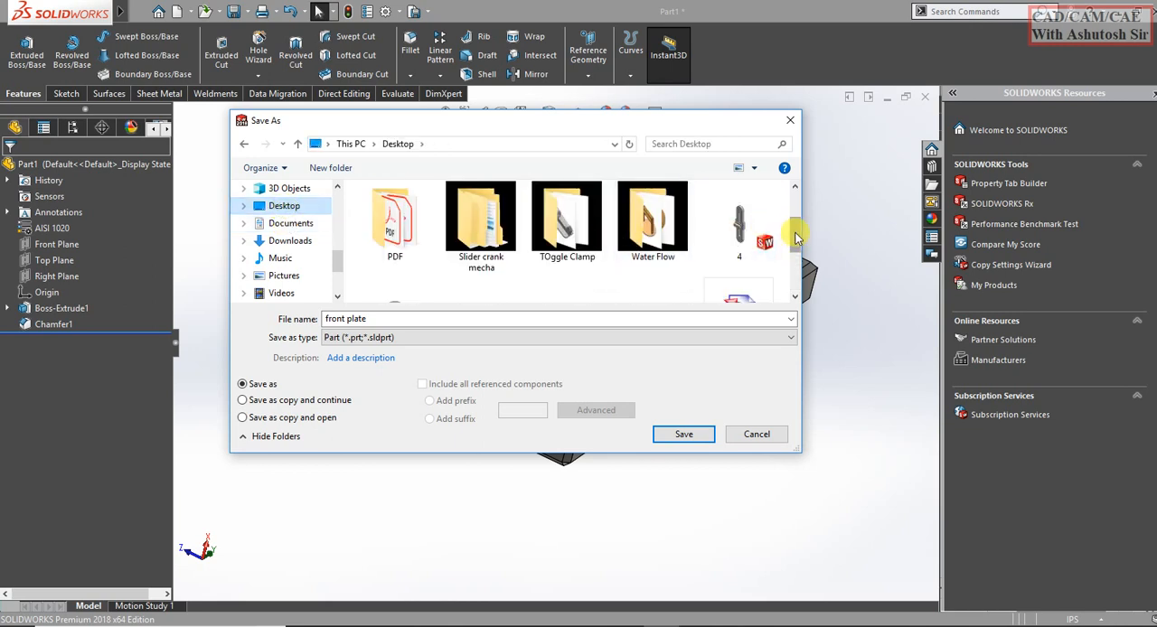
scroll("up", 3)
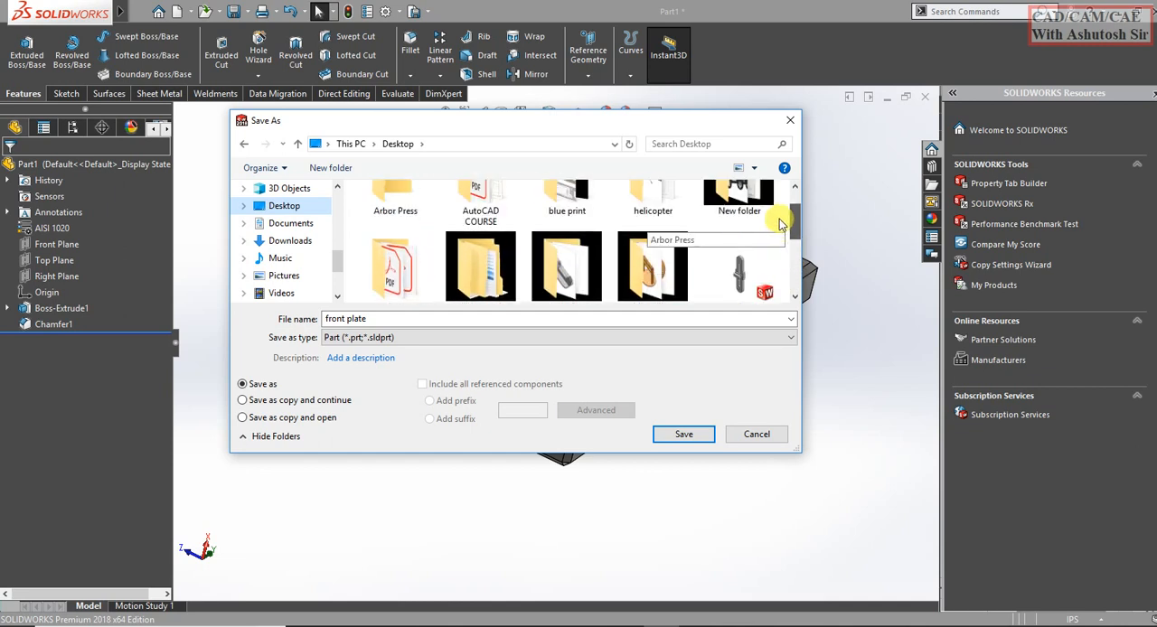
scroll("up", 3)
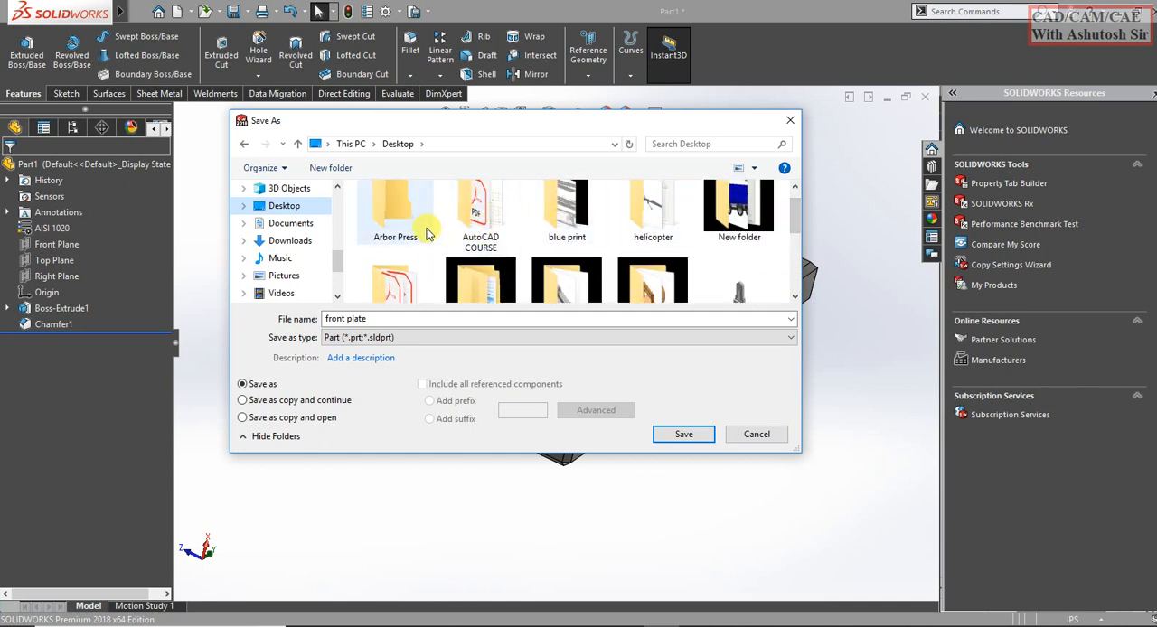
left_click(683, 434)
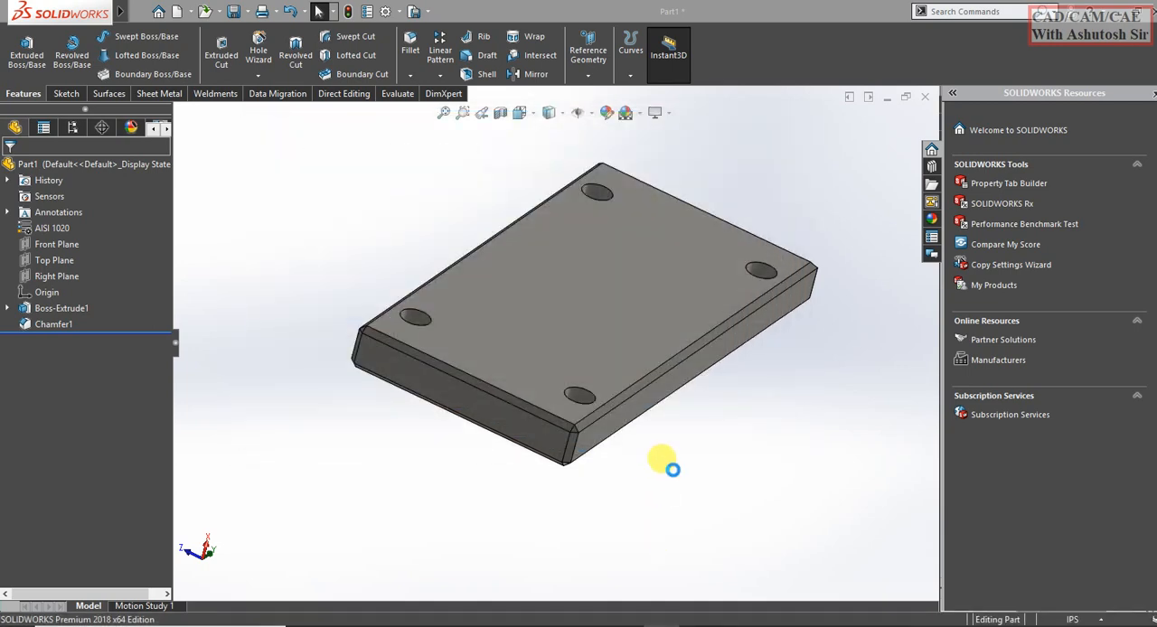